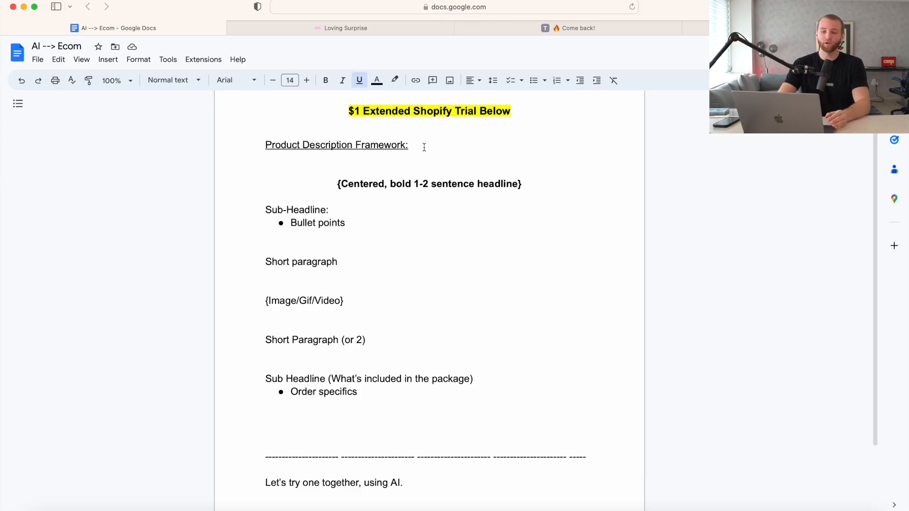
Select the framework's centered headline placeholder, then switch to the Loving Surprise necklace page.
triple_click(429, 184)
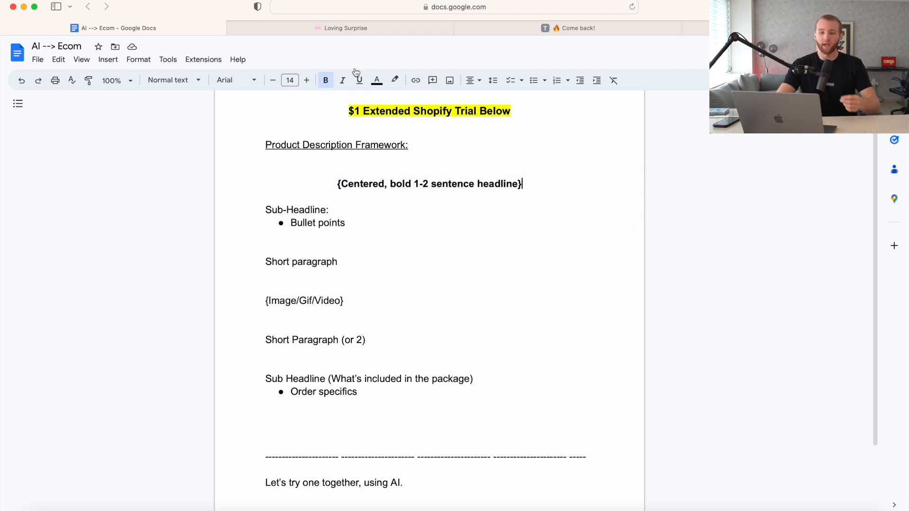
left_click(341, 28)
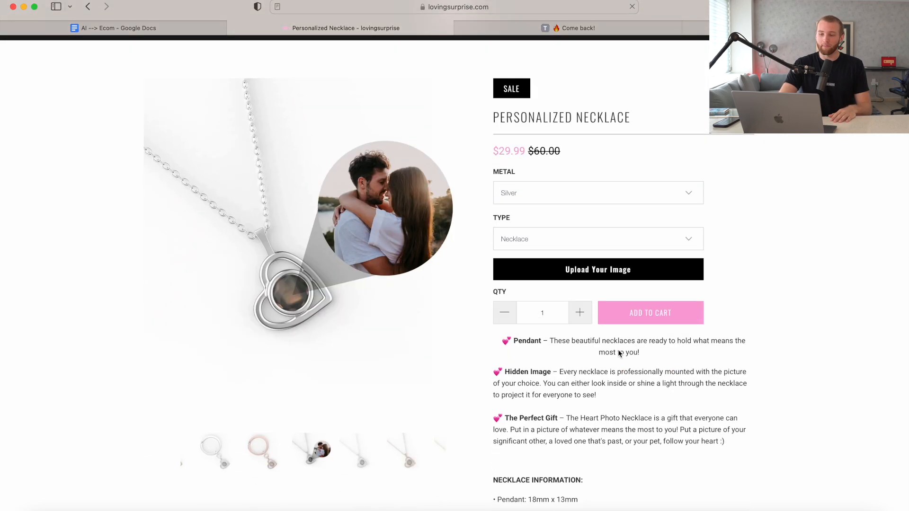
Read through the necklace description, then switch to the Scholar Kids Talking Flash Cards page.
scroll("down", 3)
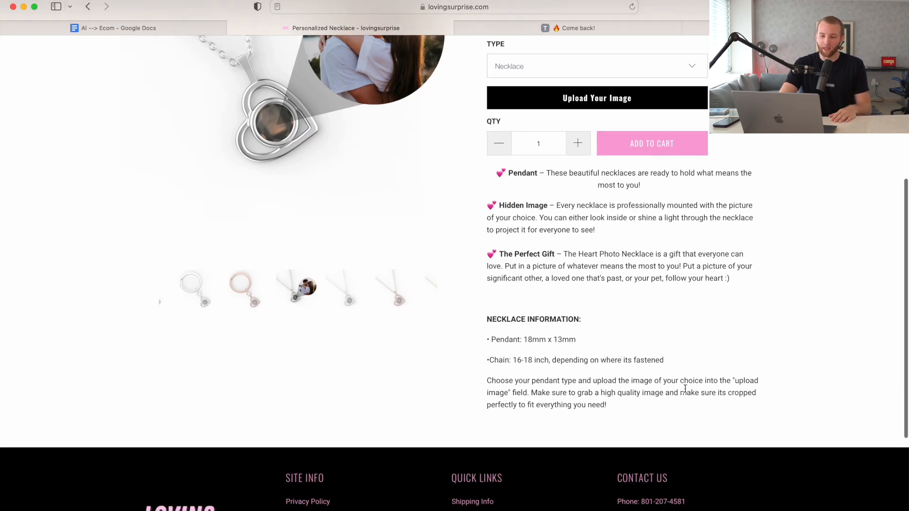
scroll("up", 3)
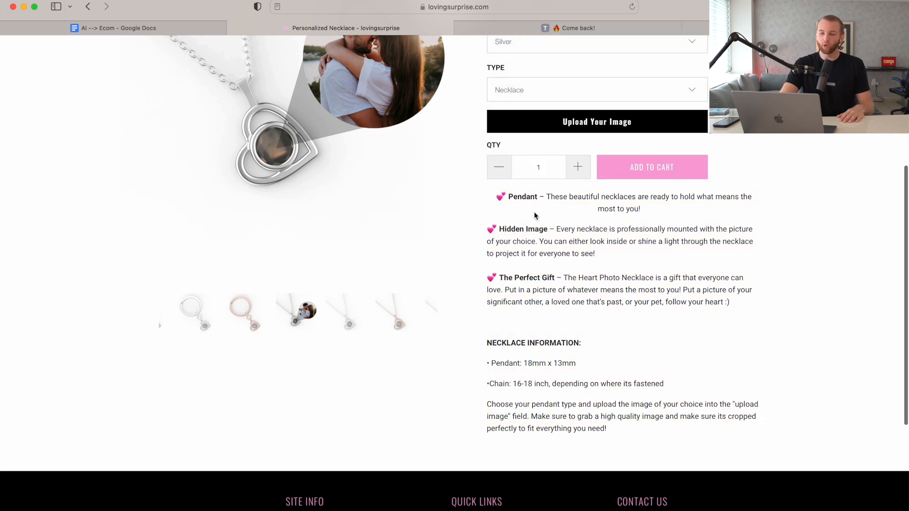
mouse_move(618, 4)
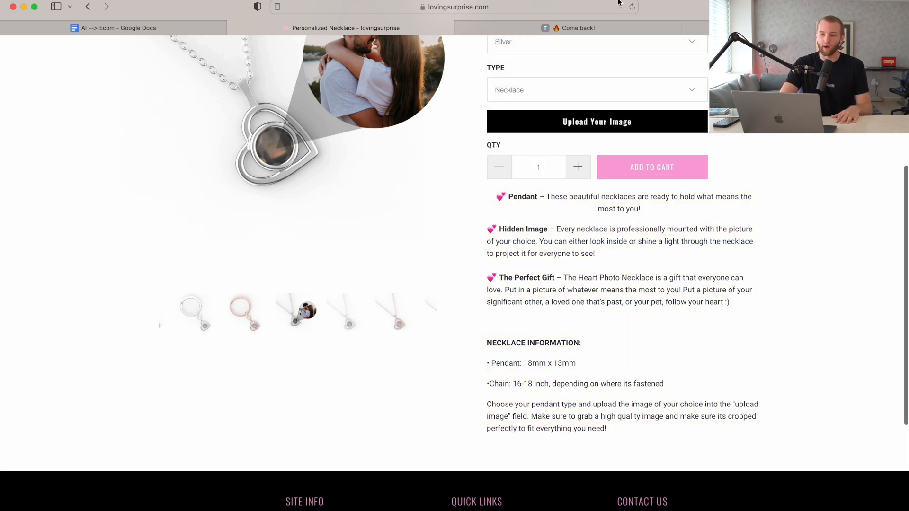
left_click(568, 28)
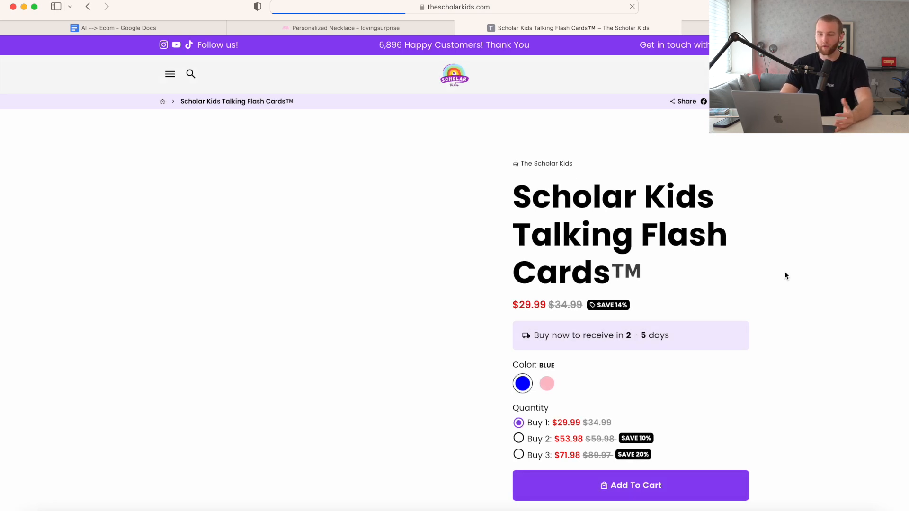
Browse the Scholar Kids flash cards page, then return to the Loving Surprise necklace page.
scroll("down", 3)
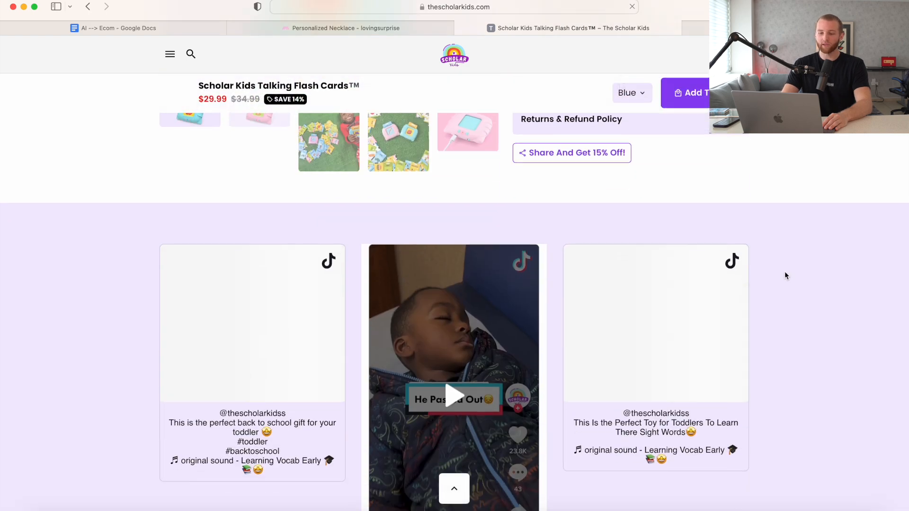
scroll("down", 3)
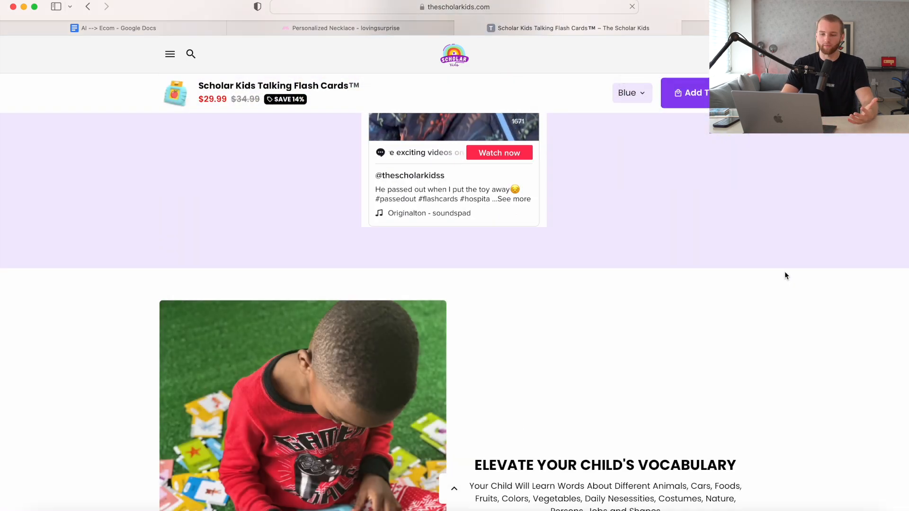
scroll("down", 3)
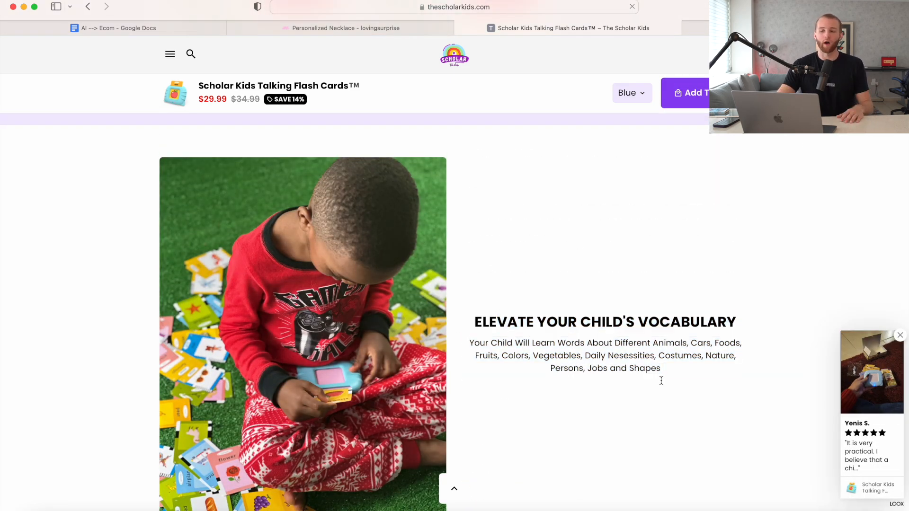
scroll("down", 3)
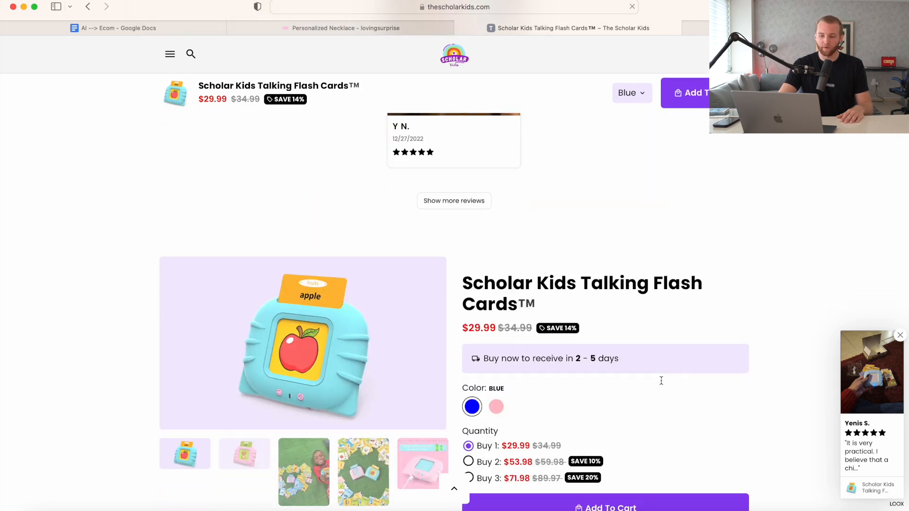
scroll("up", 3)
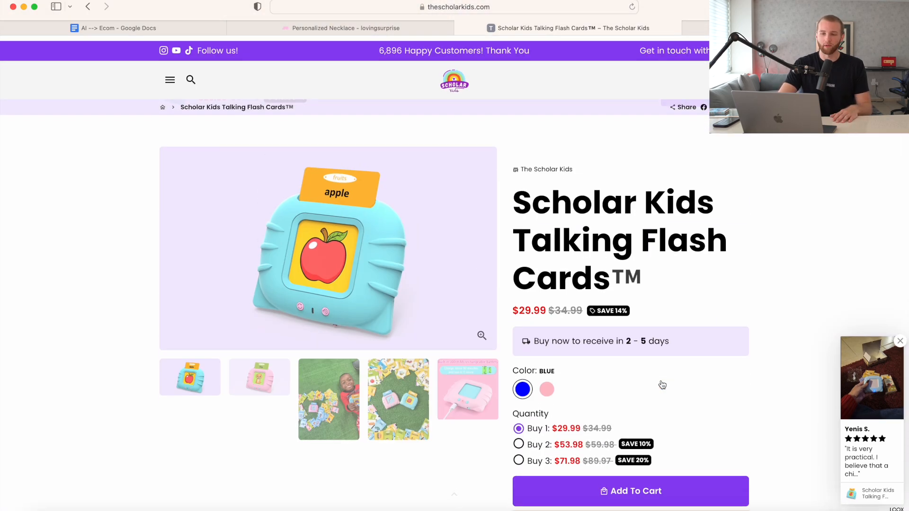
left_click(344, 28)
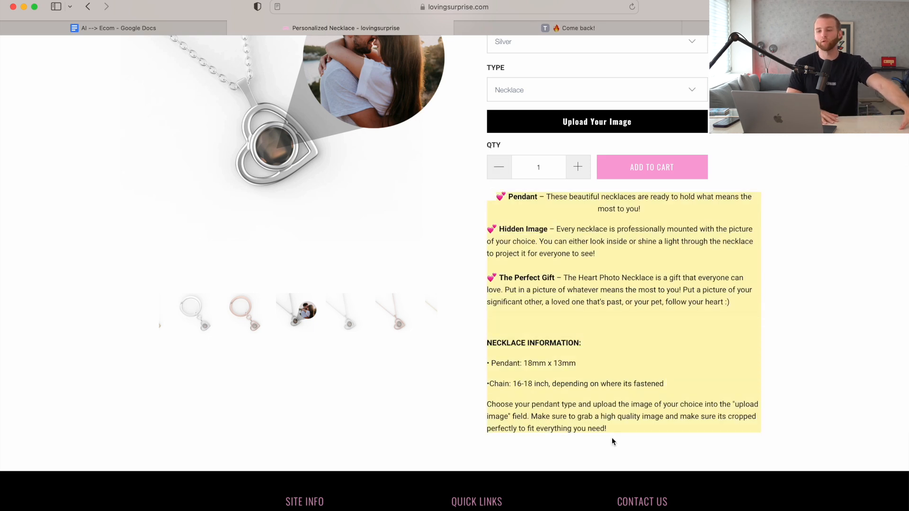
Scroll back up the necklace page, then return to the AI --> Ecom Google Doc.
scroll("up", 3)
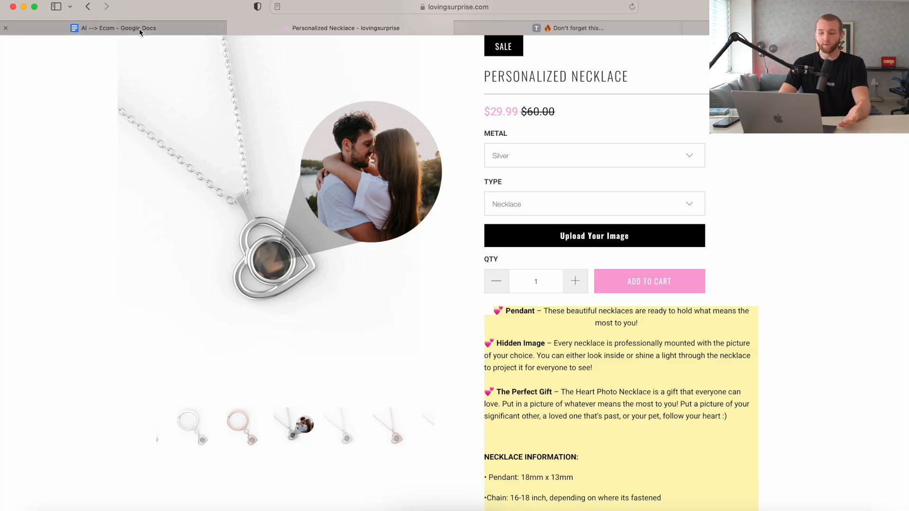
mouse_move(403, 218)
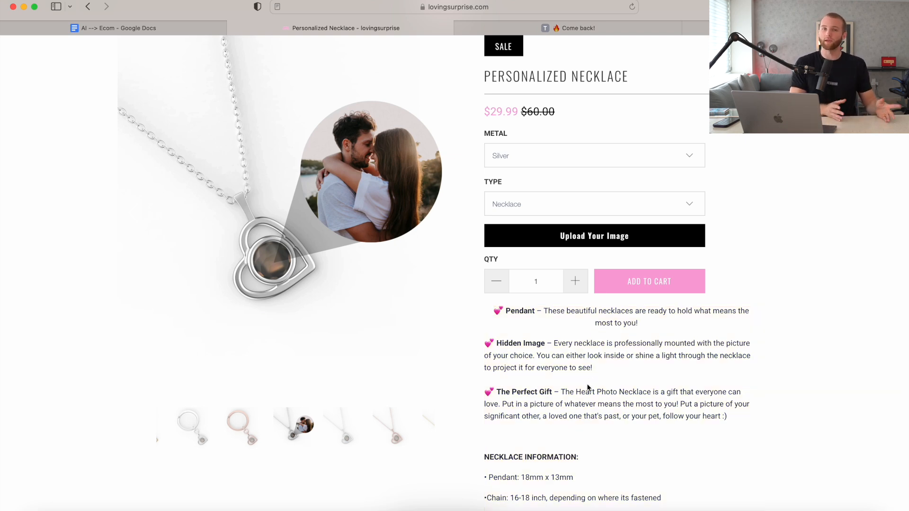
left_click(120, 28)
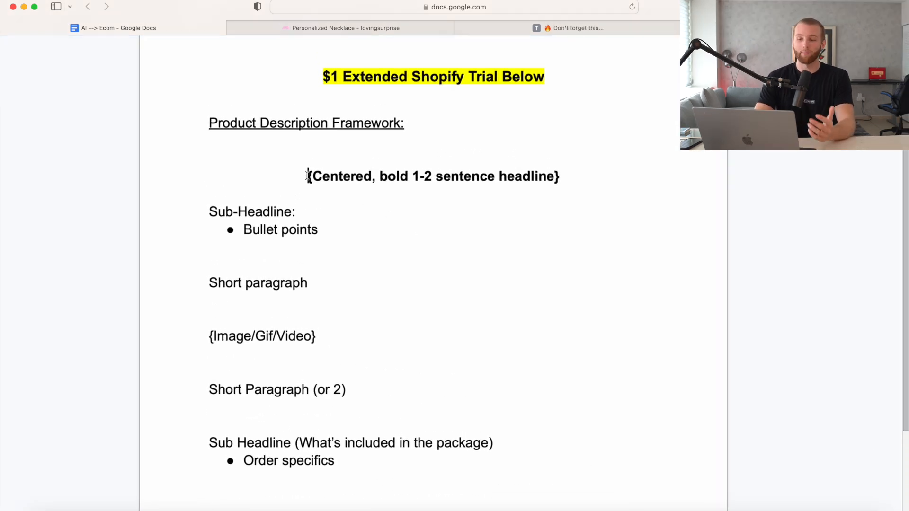
Compare the framework headline line with the necklace page, then move on to the Midjourney search.
triple_click(434, 176)
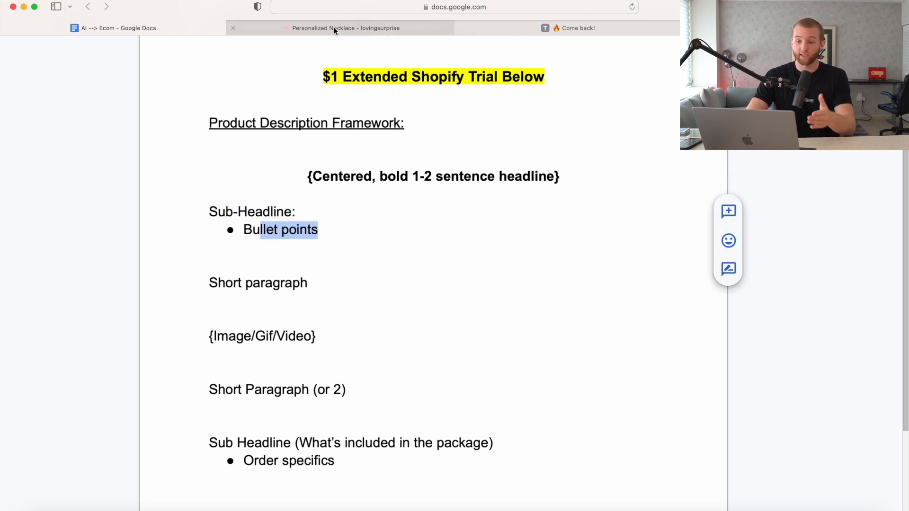
left_click(343, 28)
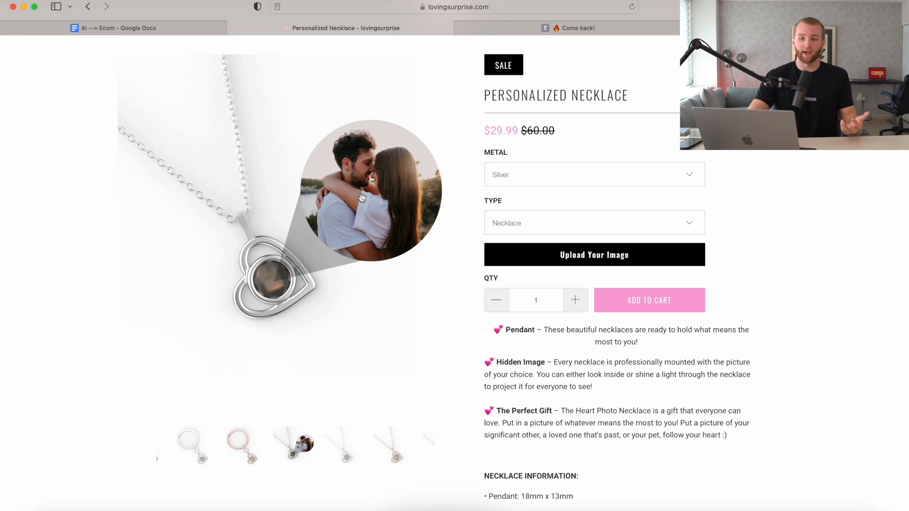
left_click(114, 28)
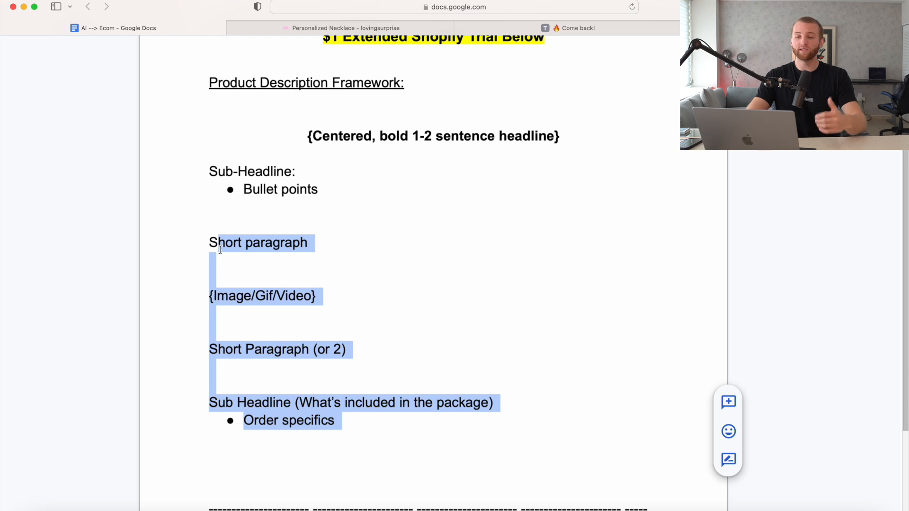
left_click(344, 28)
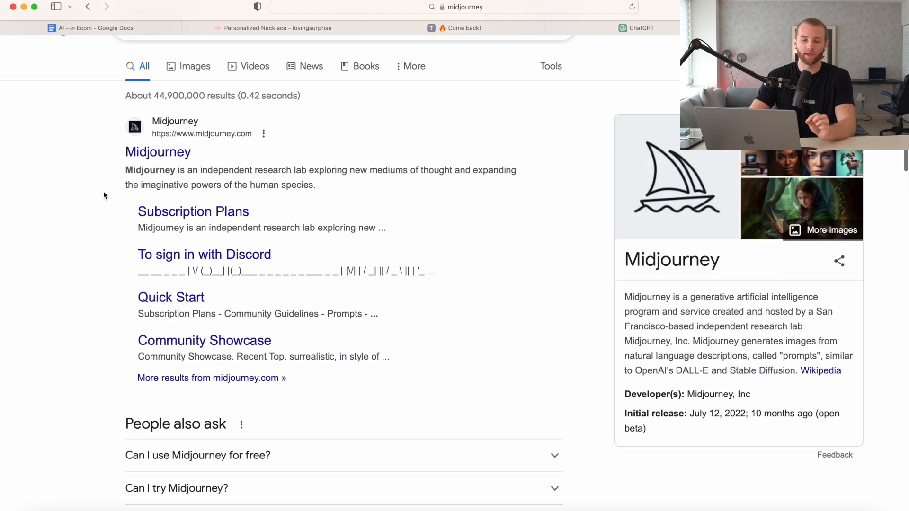
mouse_move(158, 152)
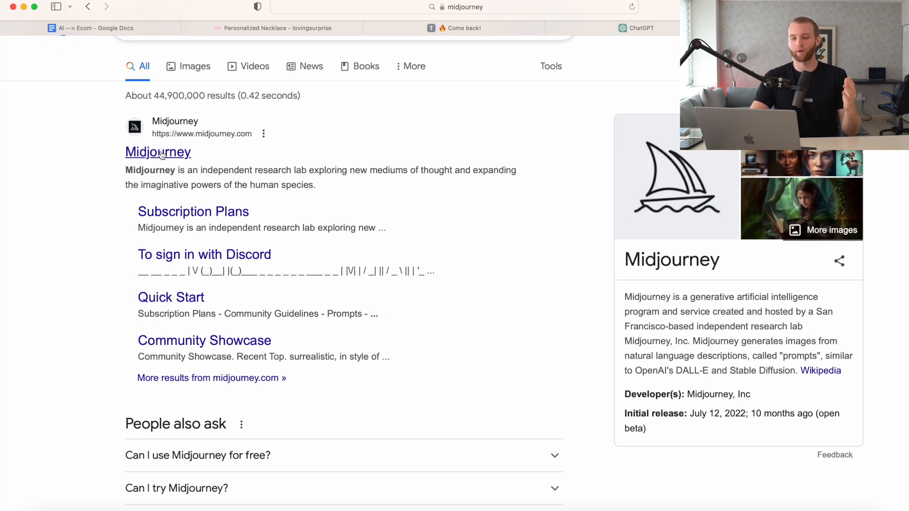
Open the official Midjourney site from the search results and view its About section.
left_click(158, 151)
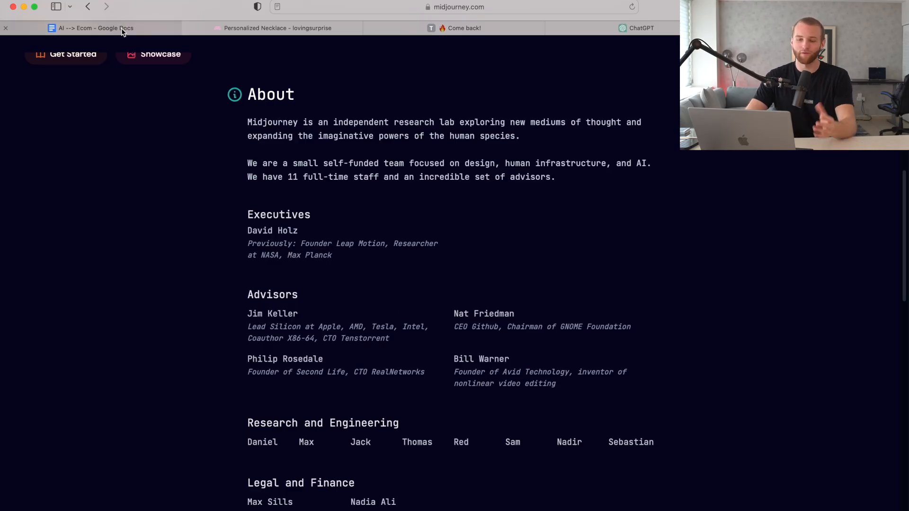
Glance at the framework's {Image/Gif/Video} line, then switch to the ChatGPT conversation.
left_click(91, 28)
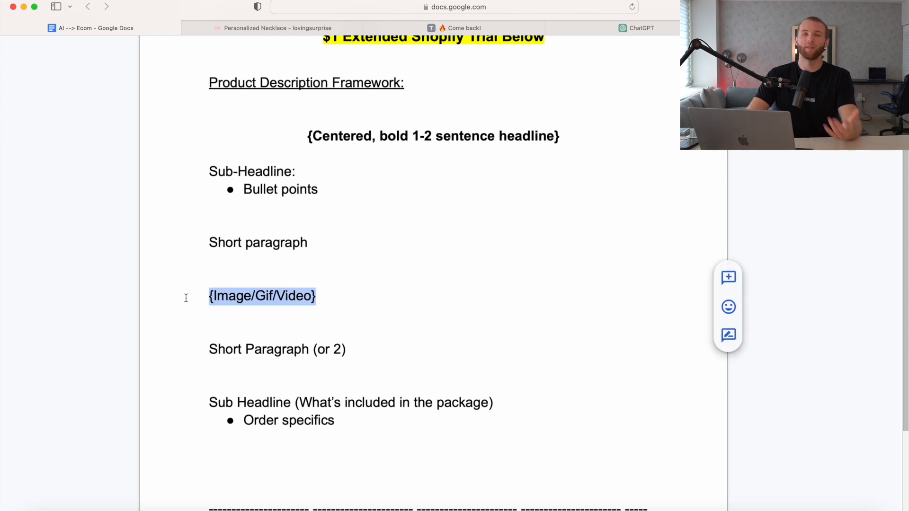
mouse_move(347, 290)
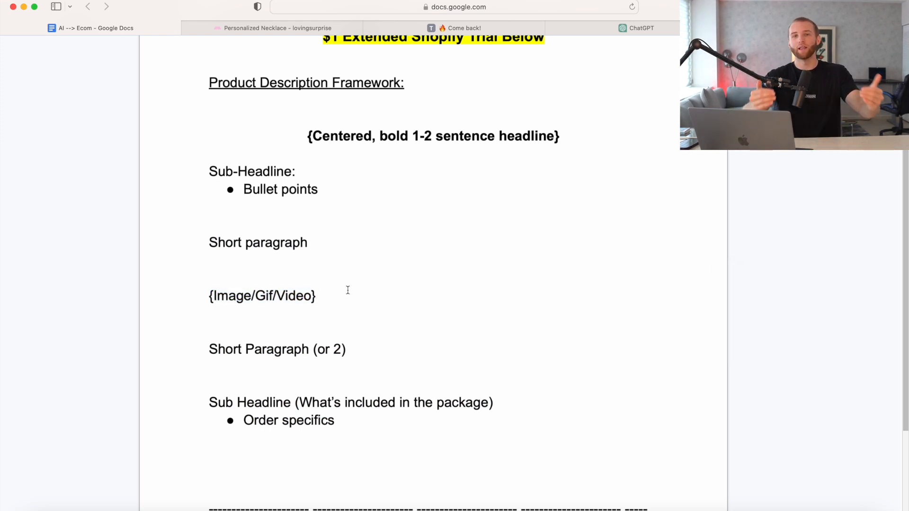
left_click(641, 28)
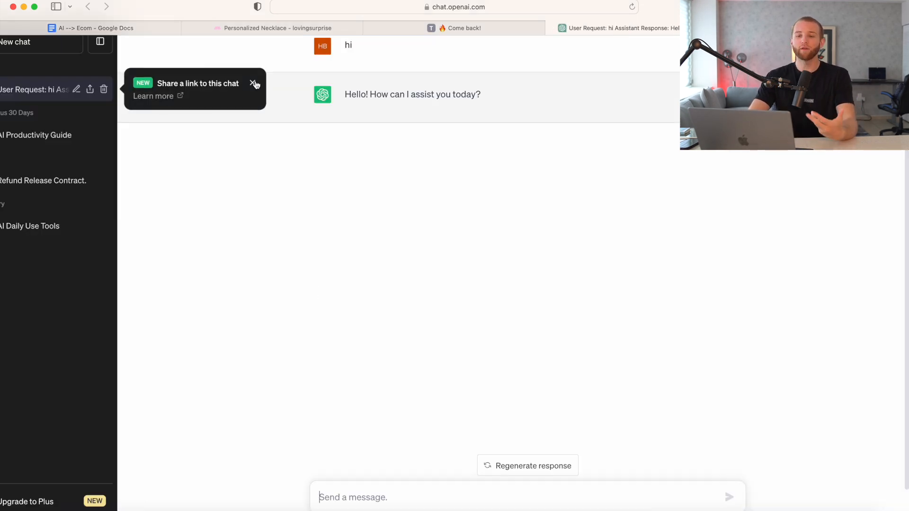
Dismiss ChatGPT's 'Share a link to this chat' notice.
left_click(253, 82)
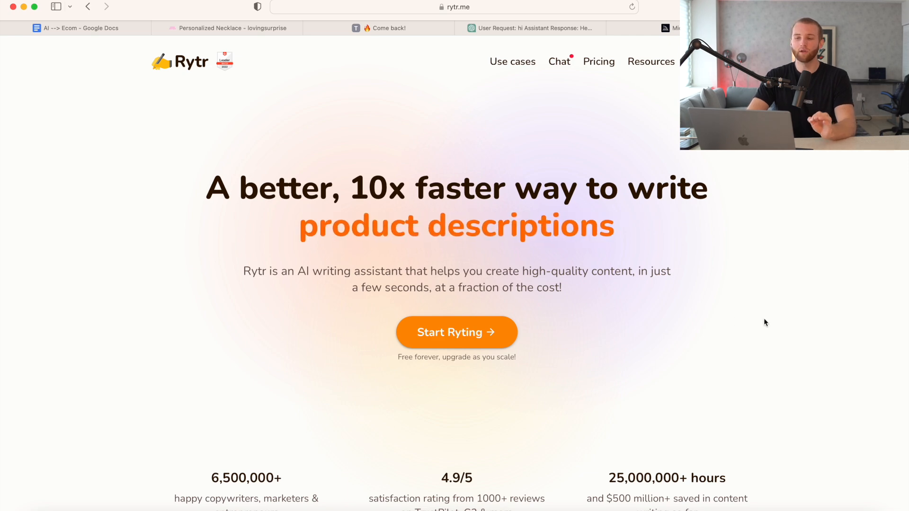
left_click(527, 28)
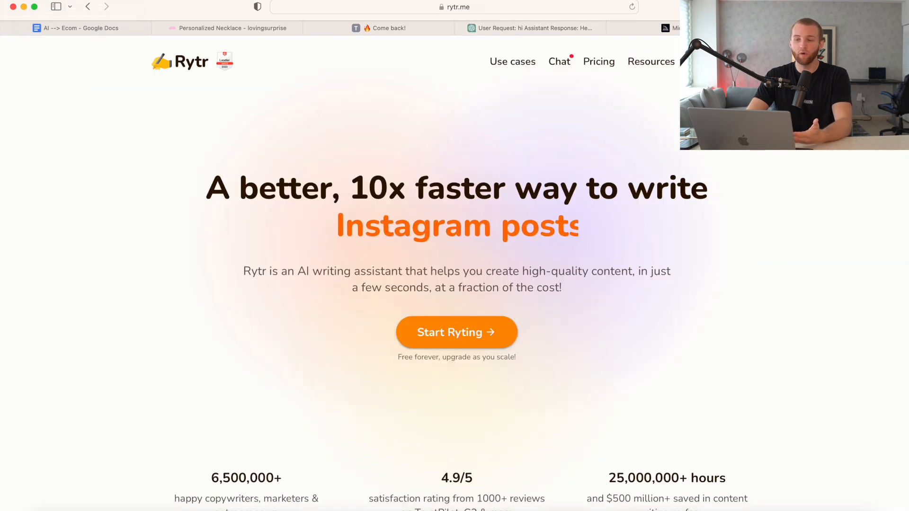
left_click(528, 28)
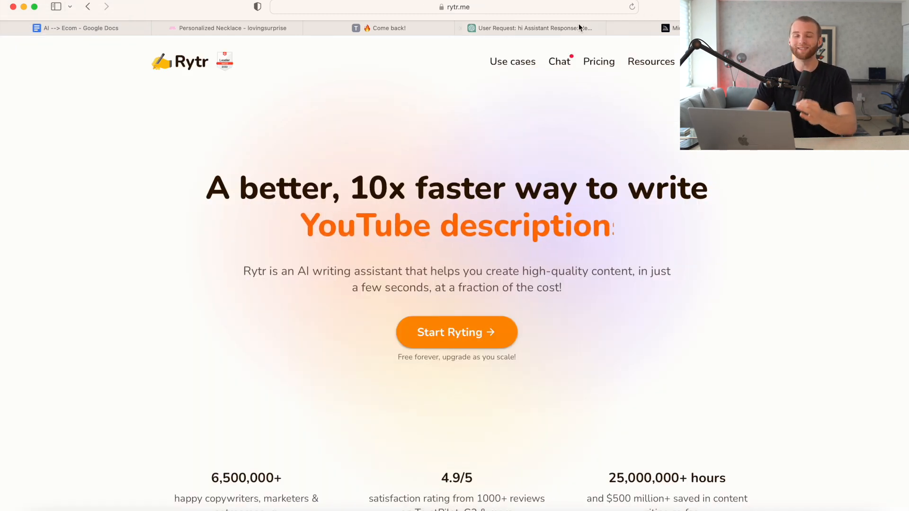
Ask ChatGPT to write a product description for a Remote Control Mini Drone.
left_click(528, 28)
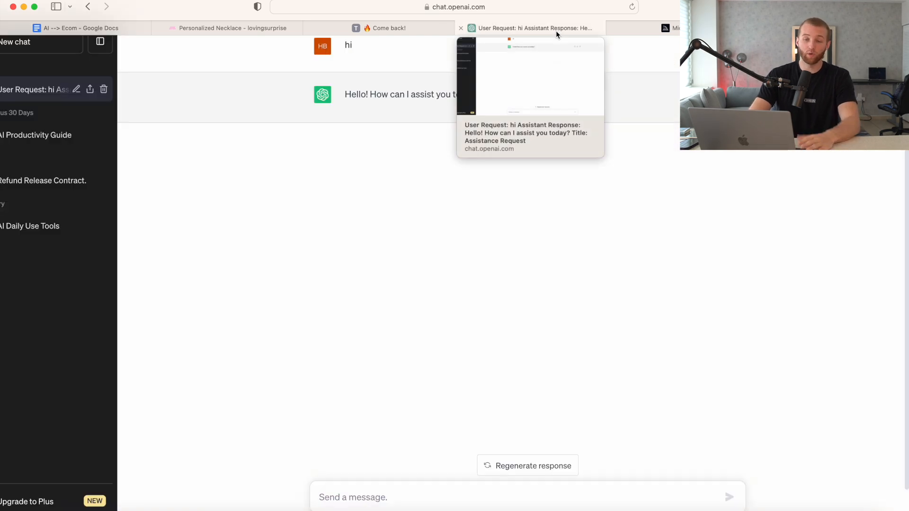
mouse_move(414, 446)
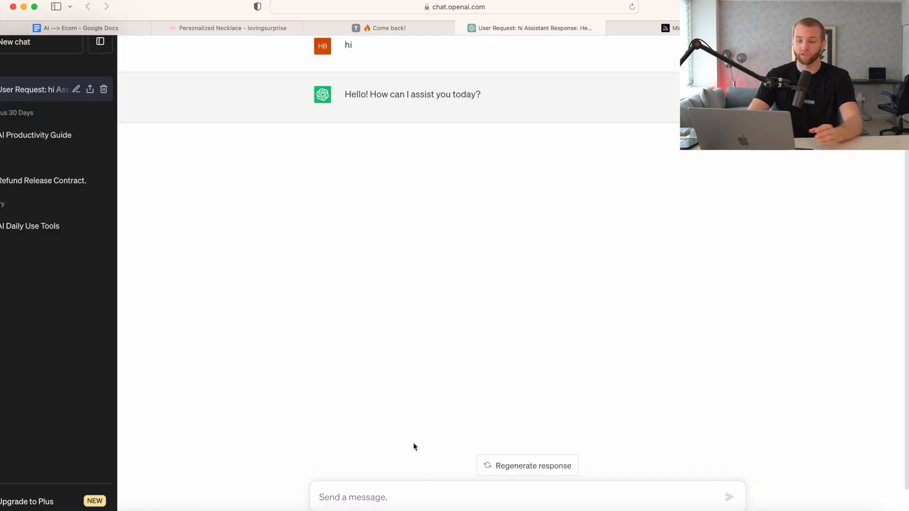
type("write me")
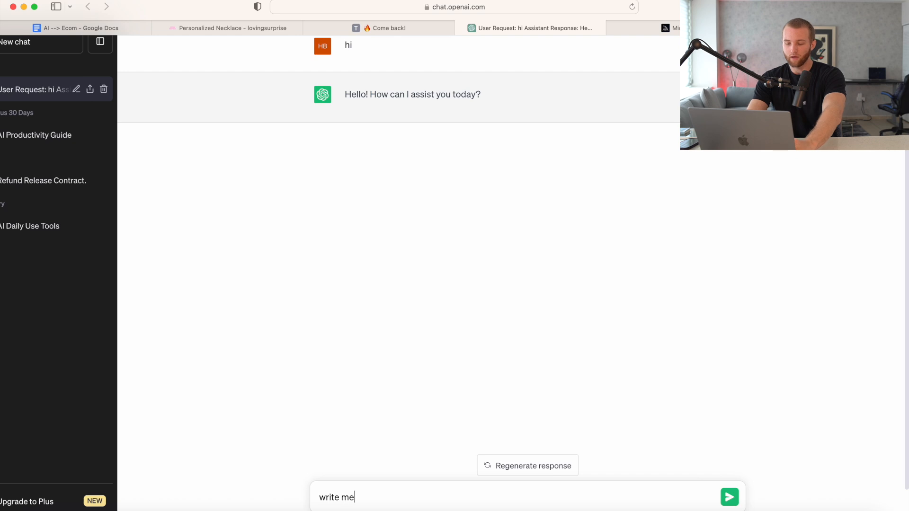
type("a product desc")
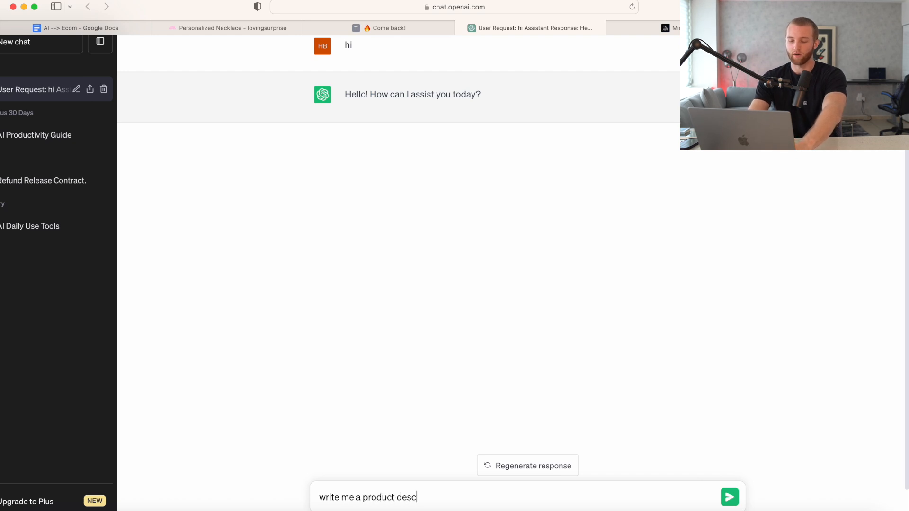
type("ription for")
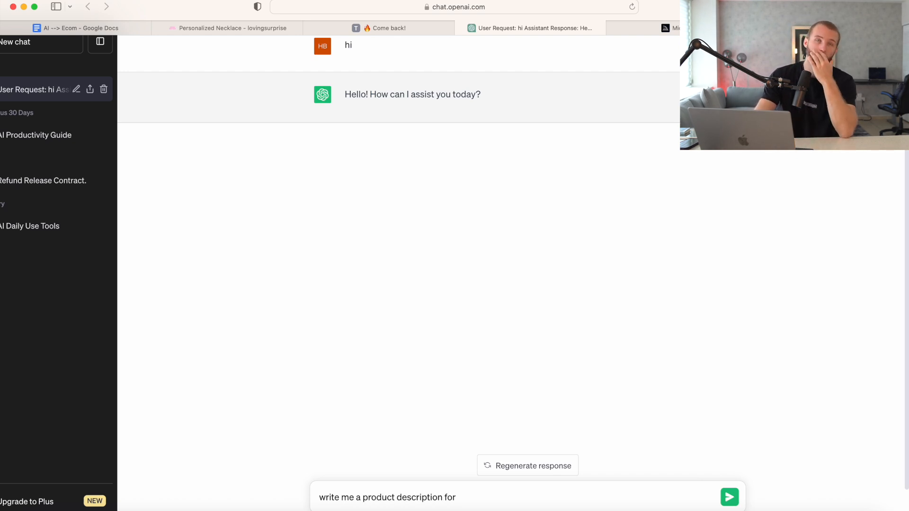
left_click(729, 497)
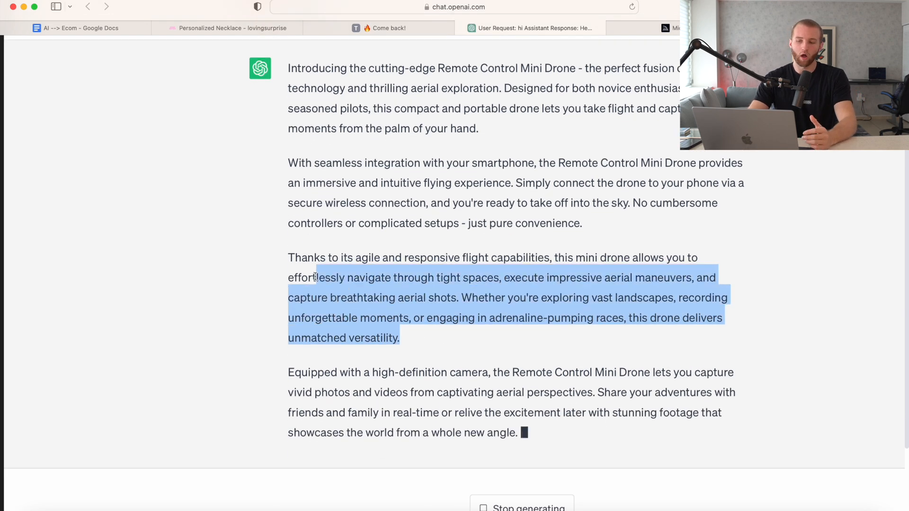
Read through ChatGPT's lengthy drone product description before asking for a shorter version.
scroll("down", 3)
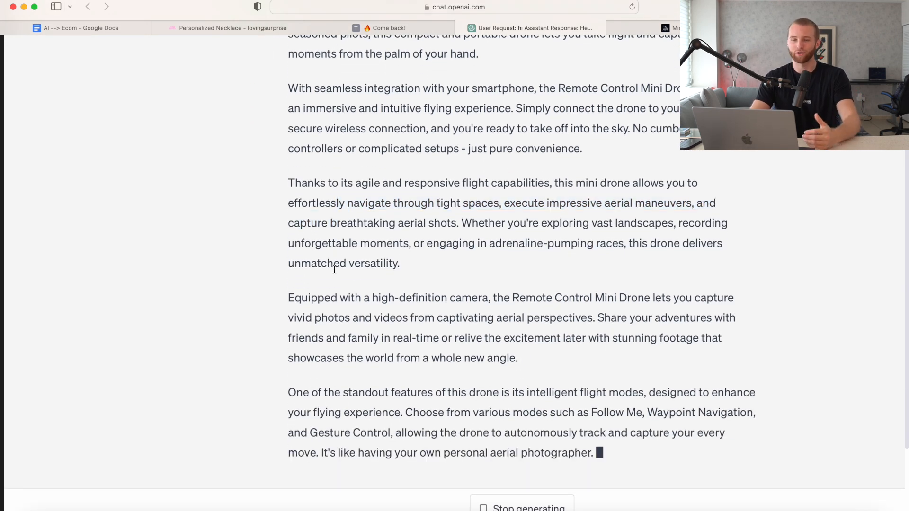
scroll("up", 3)
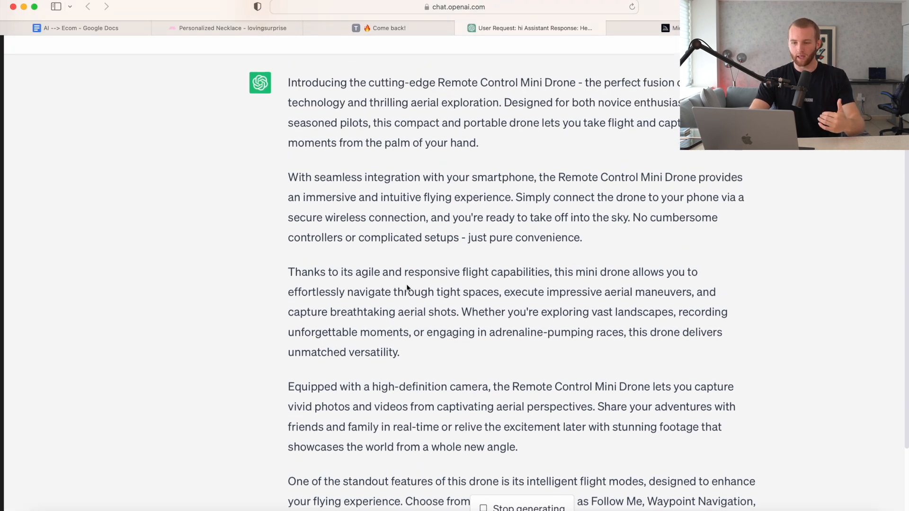
scroll("down", 3)
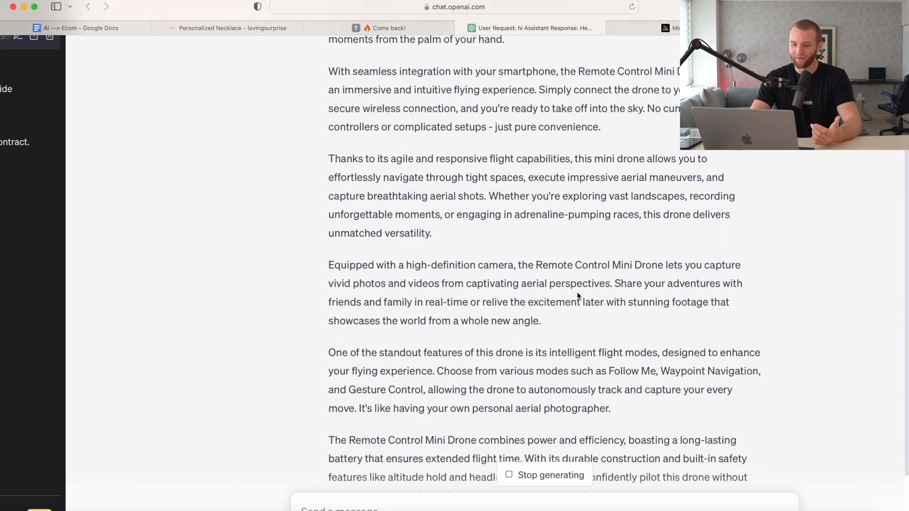
scroll("down", 3)
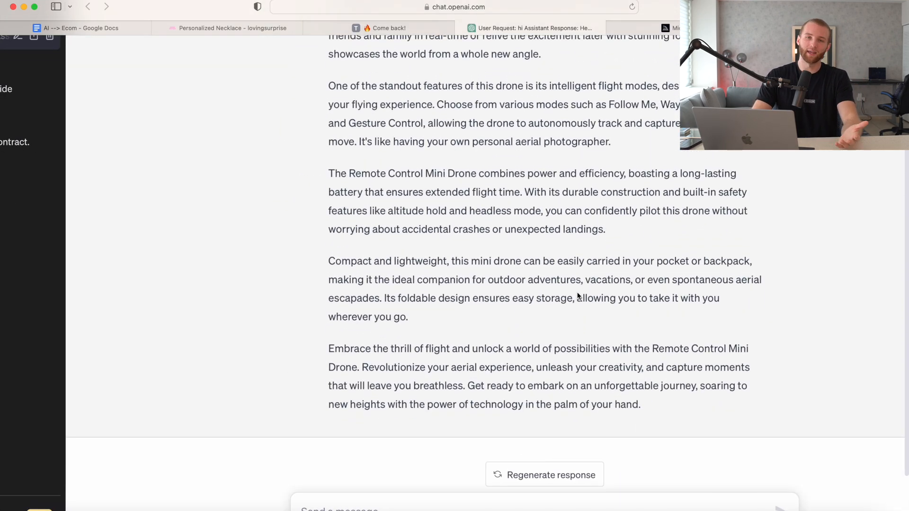
mouse_move(690, 322)
type("make it shorter")
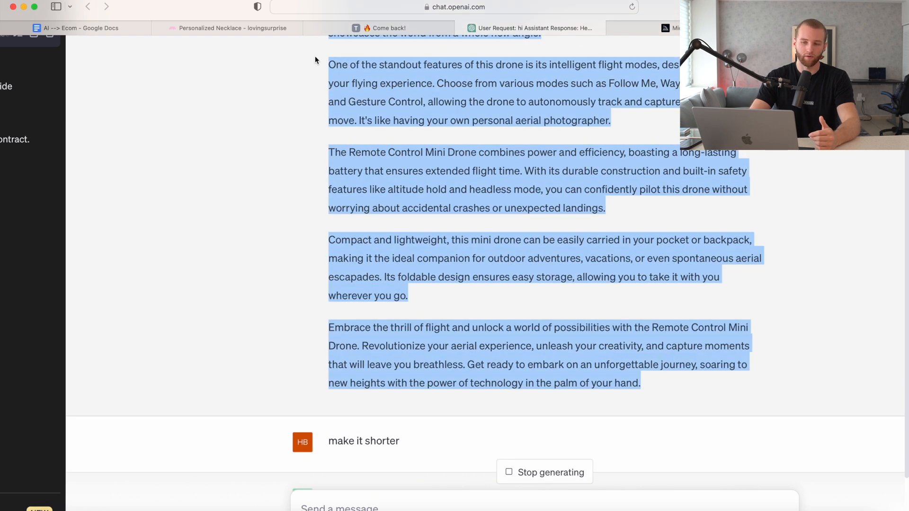
scroll("up", 3)
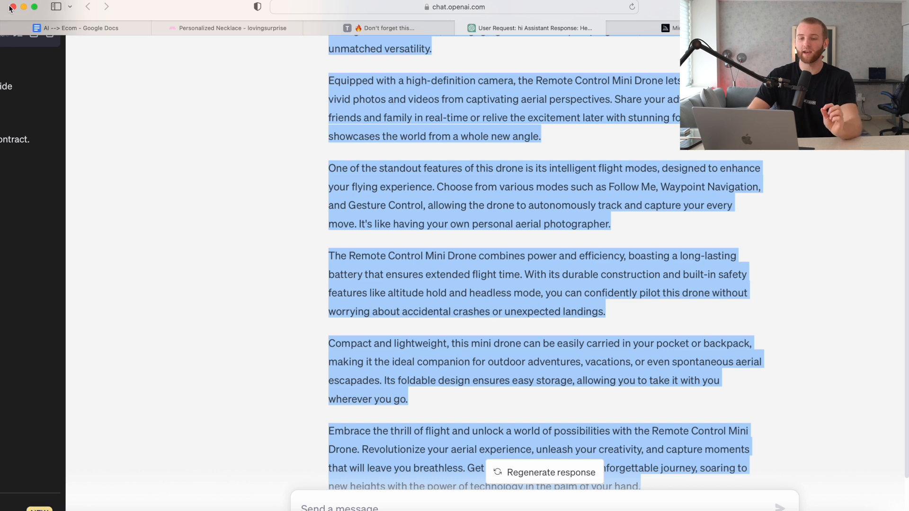
Label the first sub-headline "Features", then select the Bullet points and Order specifics lines.
left_click(81, 28)
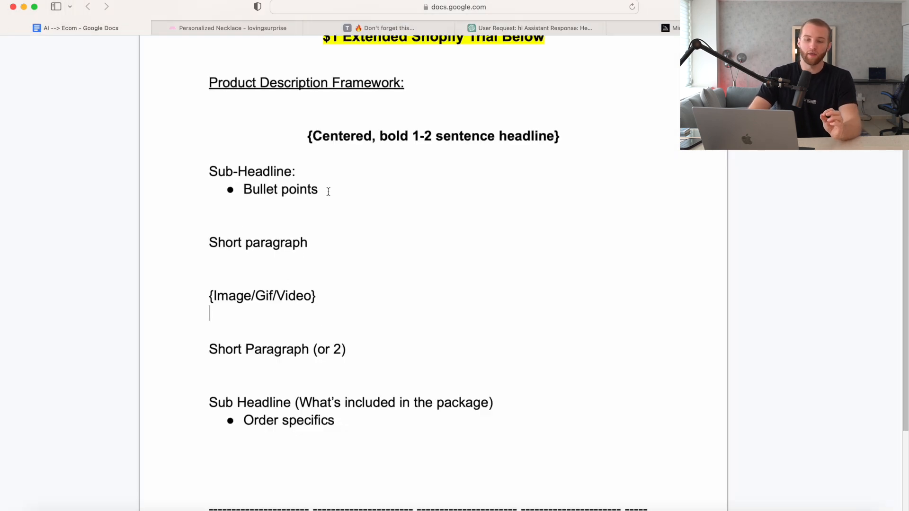
left_click(297, 170)
type(" “Feature")
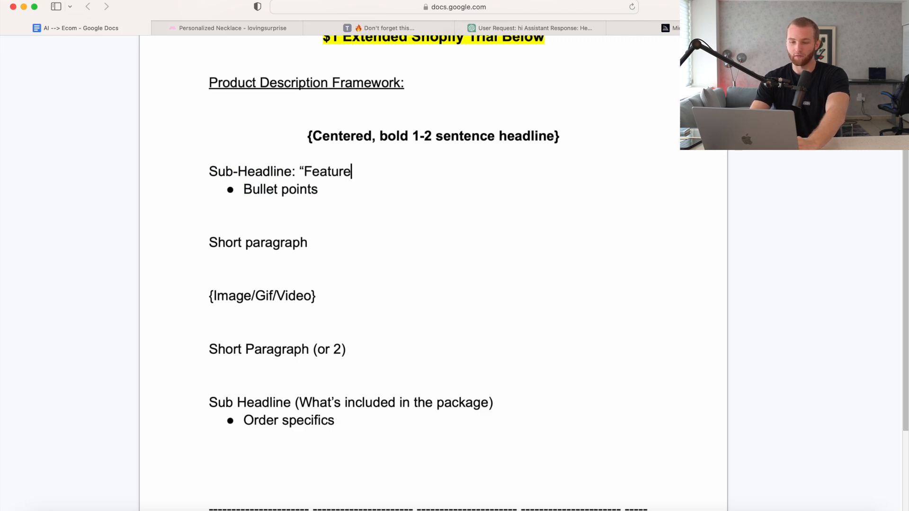
type("s\"")
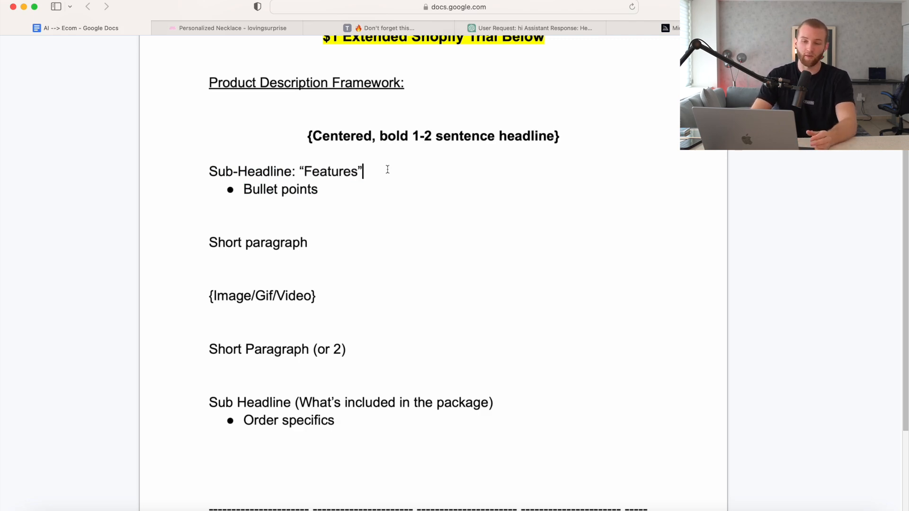
double_click(280, 189)
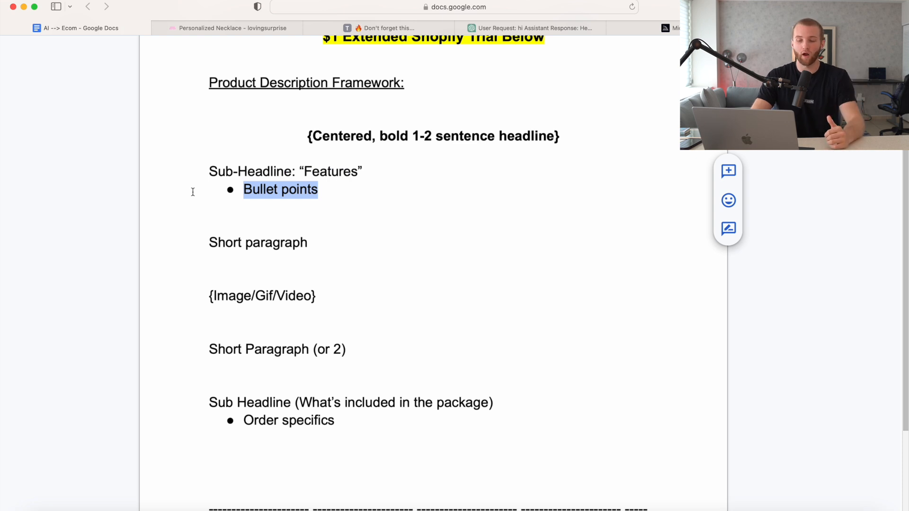
left_click(263, 402)
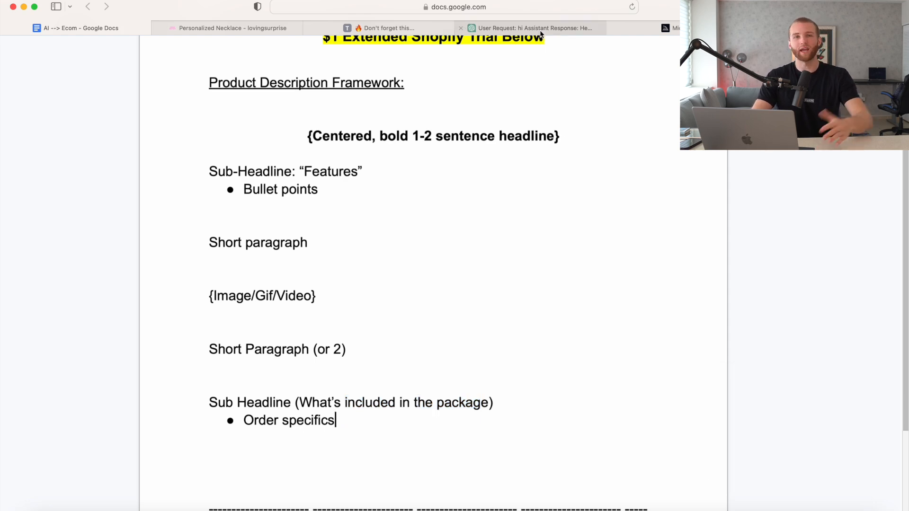
mouse_move(531, 28)
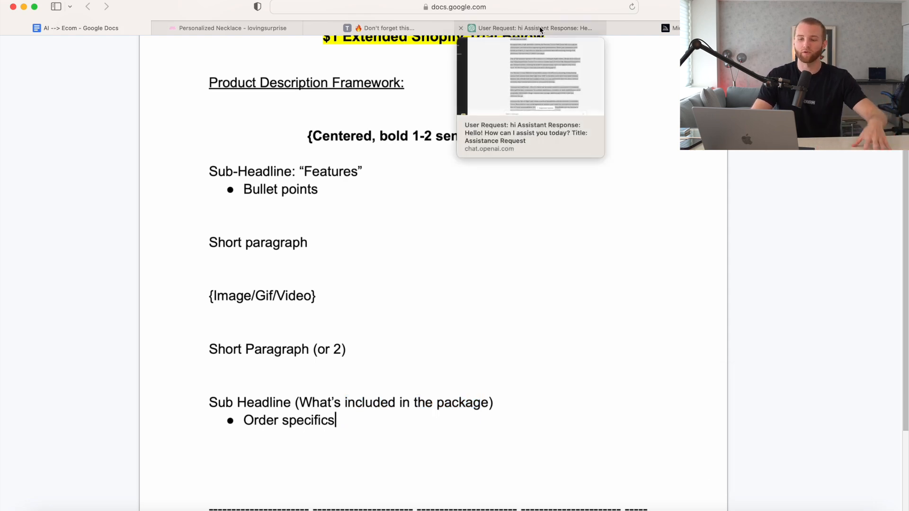
Return to ChatGPT and scroll down to the shorter Remote Control Mini Drone description.
left_click(531, 28)
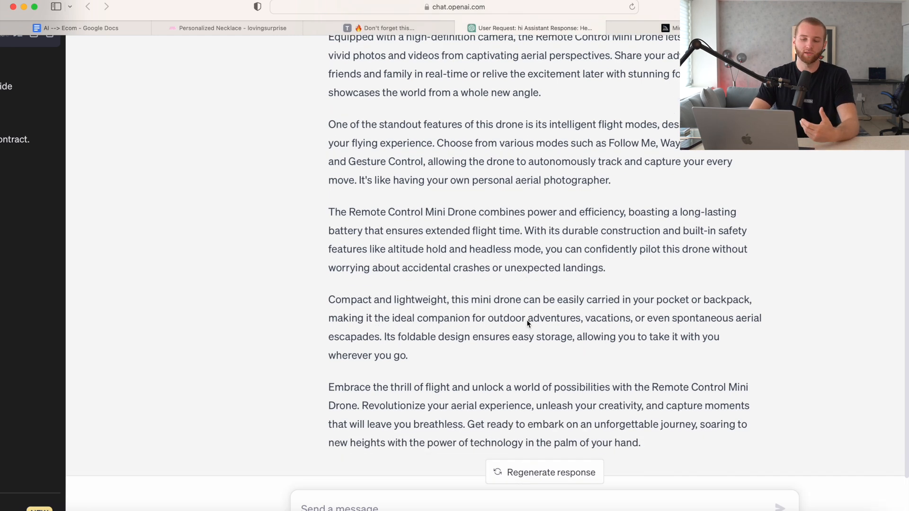
scroll("down", 3)
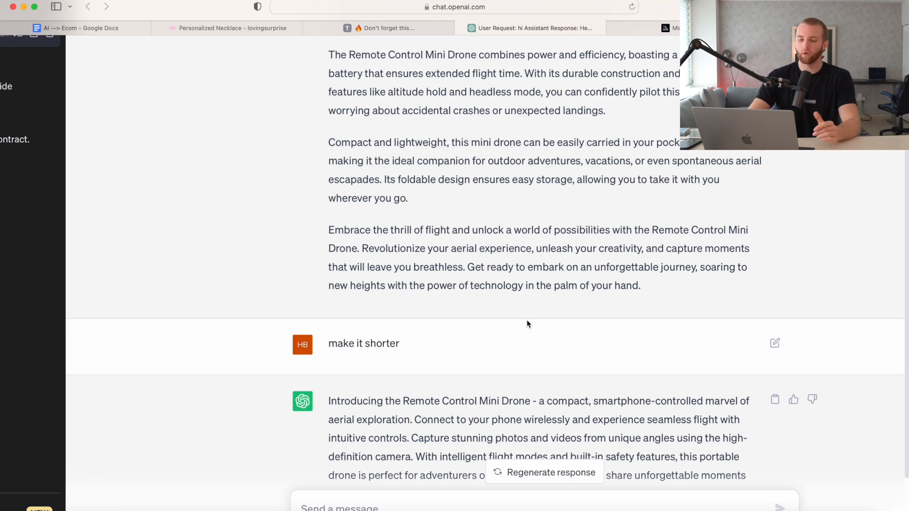
scroll("down", 3)
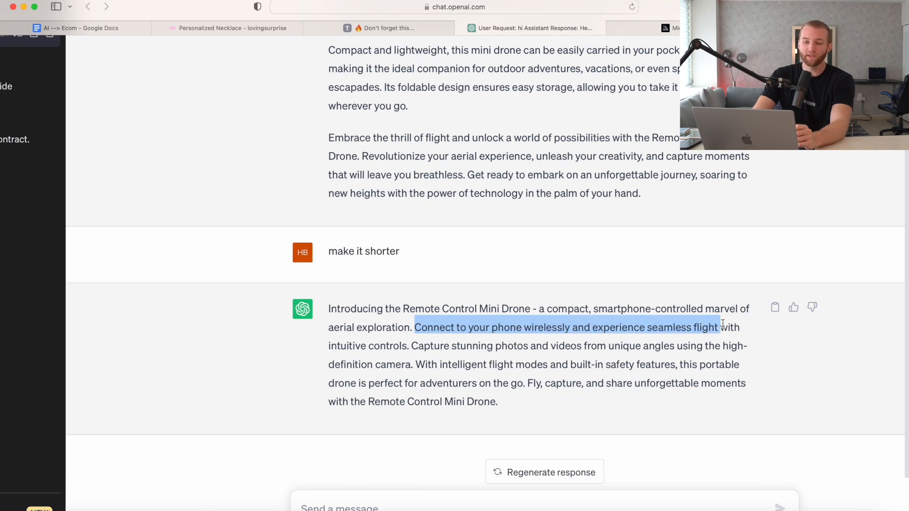
In the guide, add a bold centred drone headline, 'Cool stuff you should know:' and four dashed features.
left_click(75, 28)
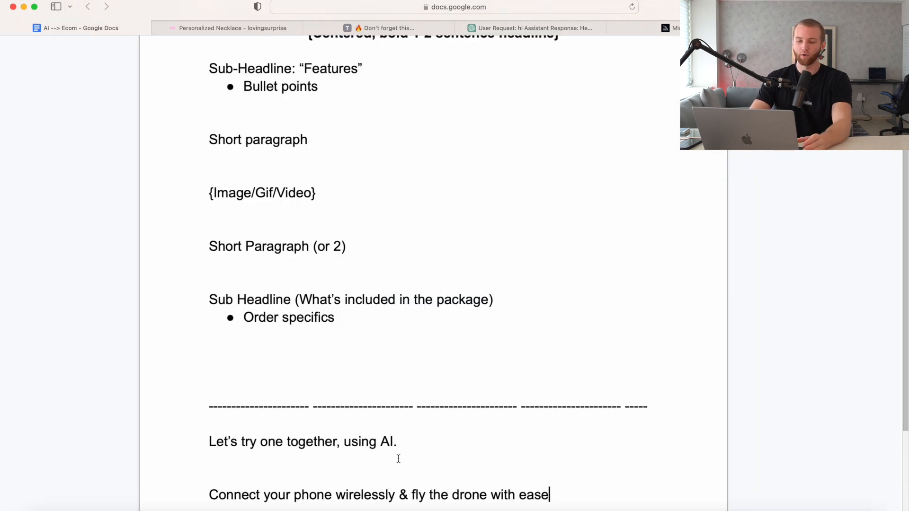
scroll("down", 3)
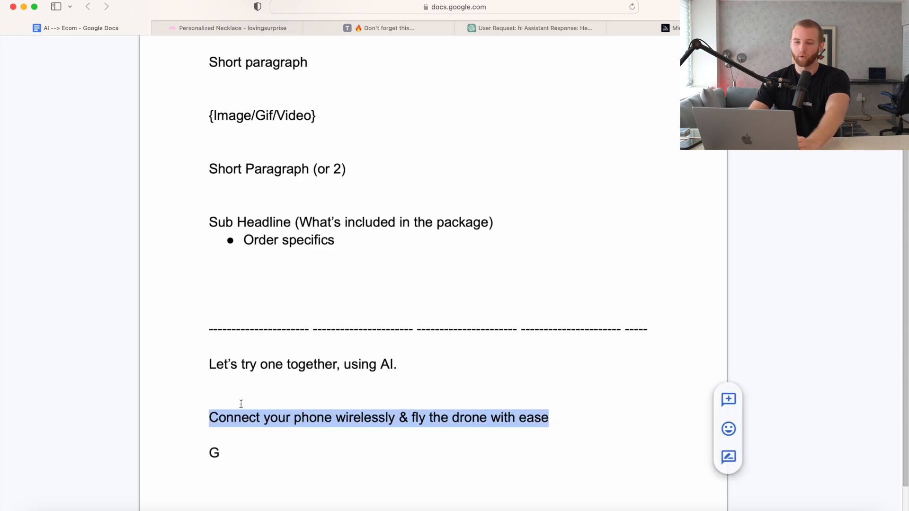
left_click(325, 80)
type("Connect up to 3 phone")
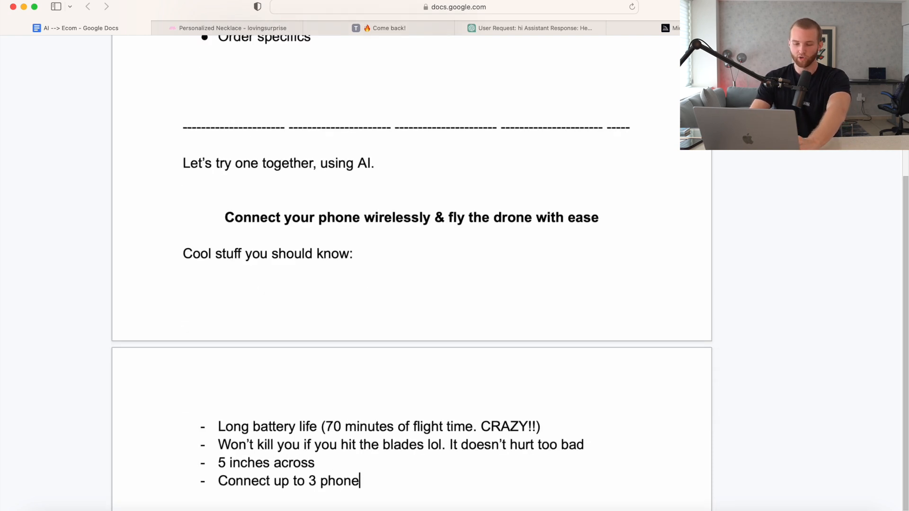
type("s")
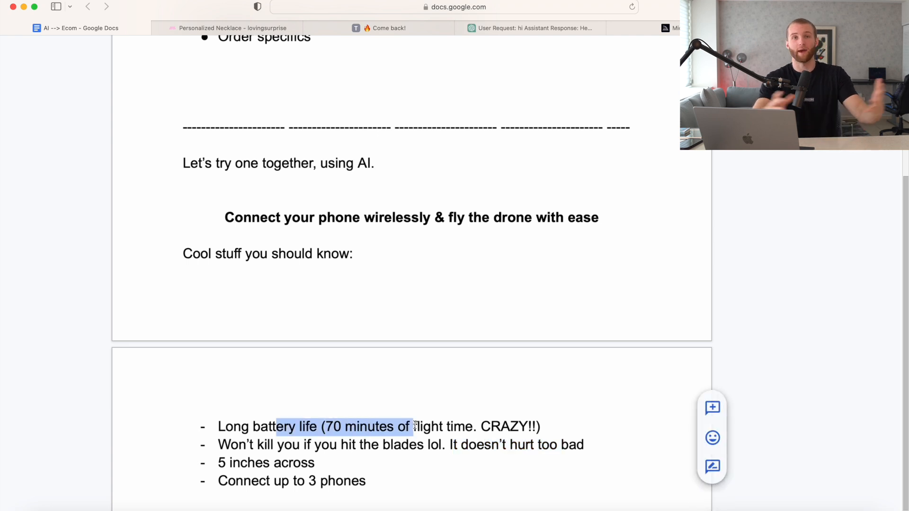
left_click(539, 426)
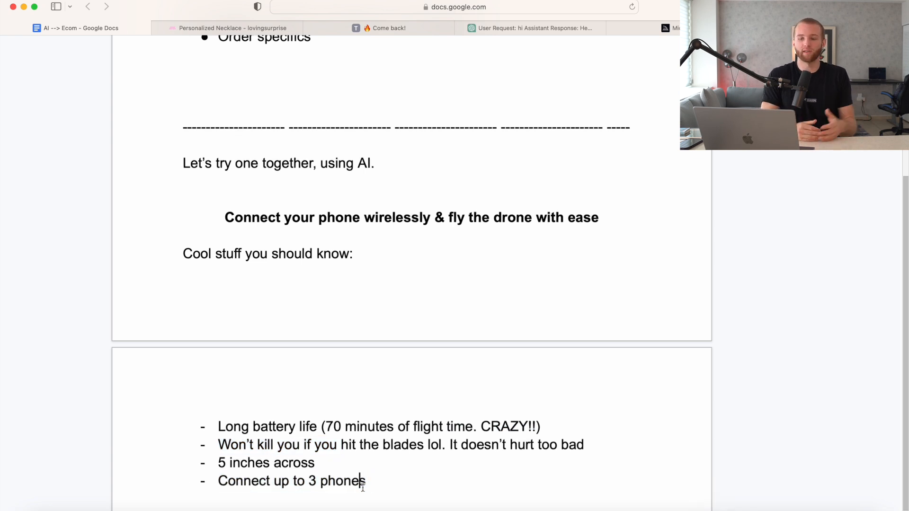
left_click(529, 28)
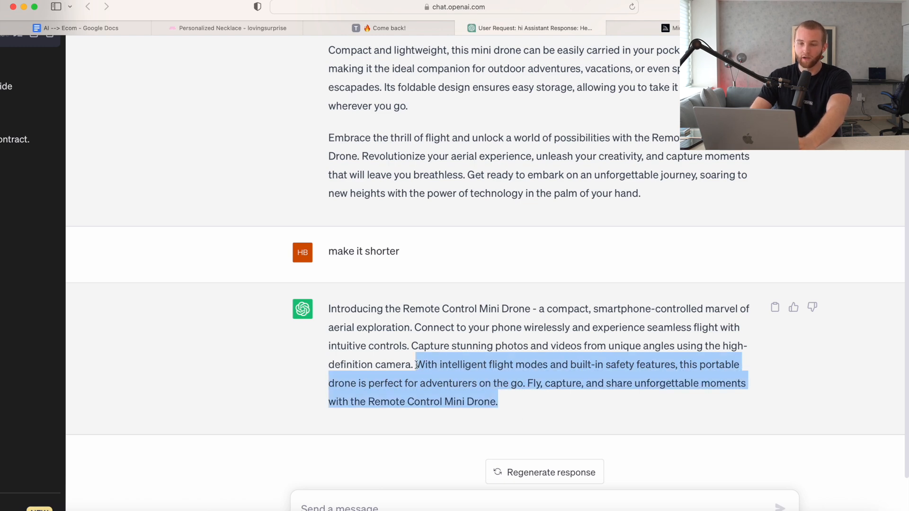
Add the closing drone sentences and a 'PHOTO?GIF?VIDEO' placeholder, then view Midjourney's About page.
left_click(76, 28)
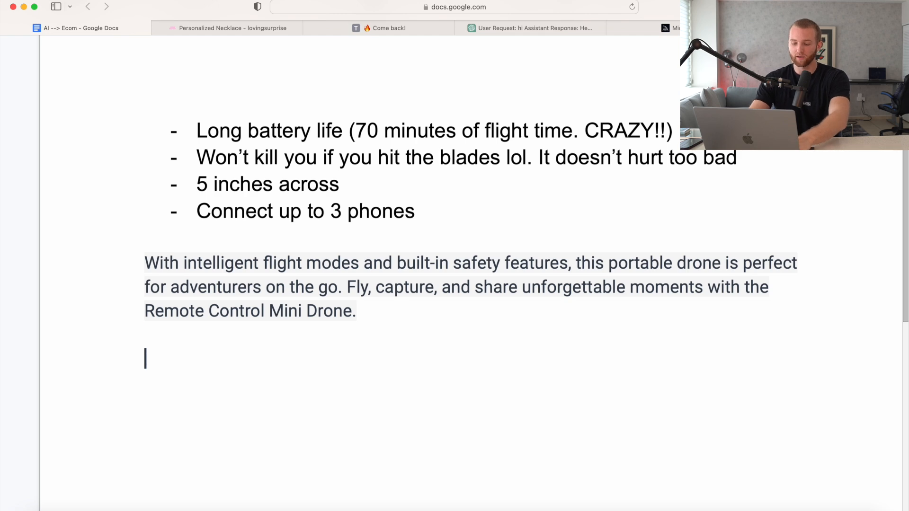
type("PHOTO?GIF")
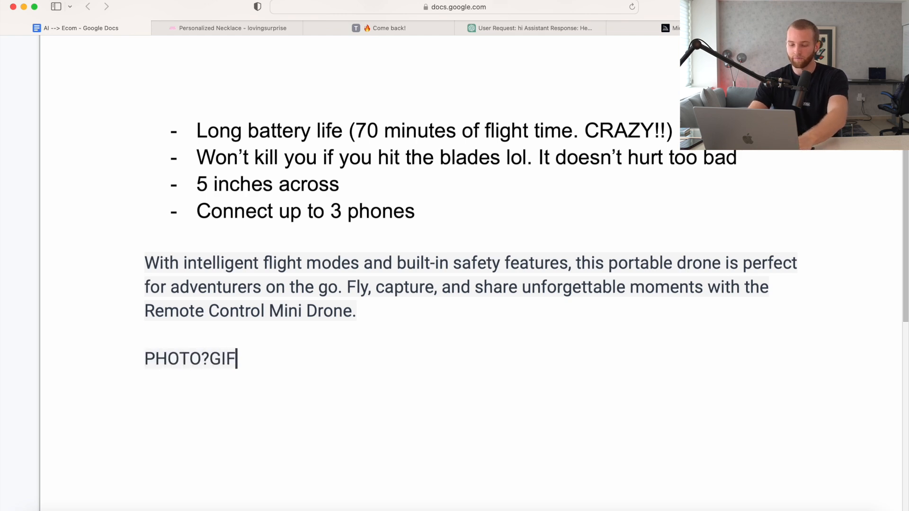
type("?VIDEO")
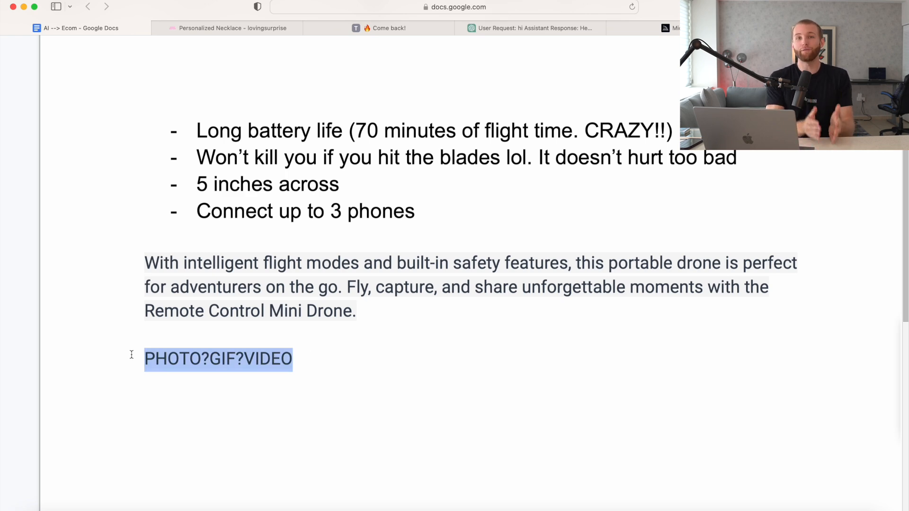
left_click(531, 28)
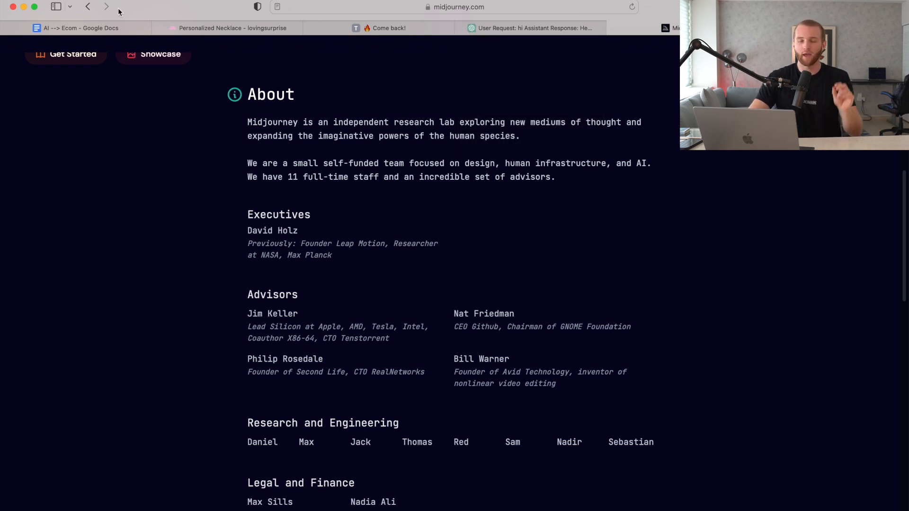
Open the Pillow Slides product page and scroll through its image-and-text description sections.
left_click(81, 28)
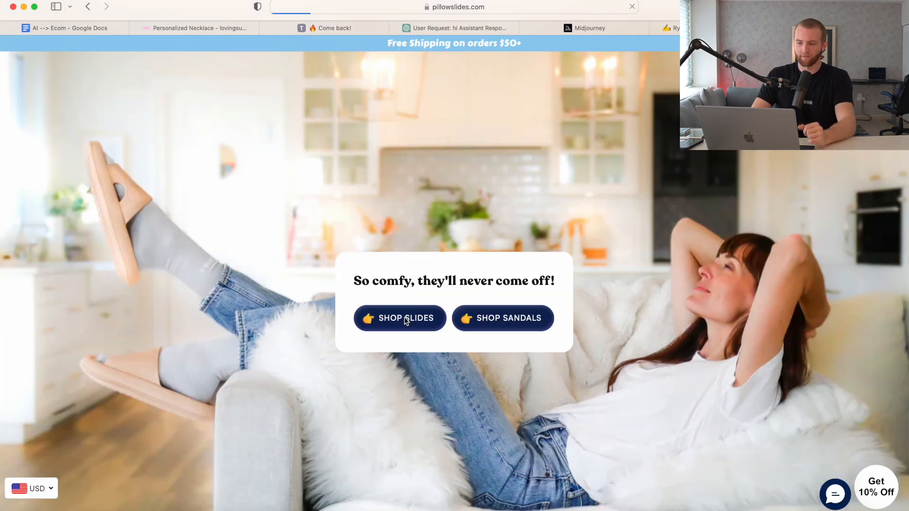
left_click(399, 318)
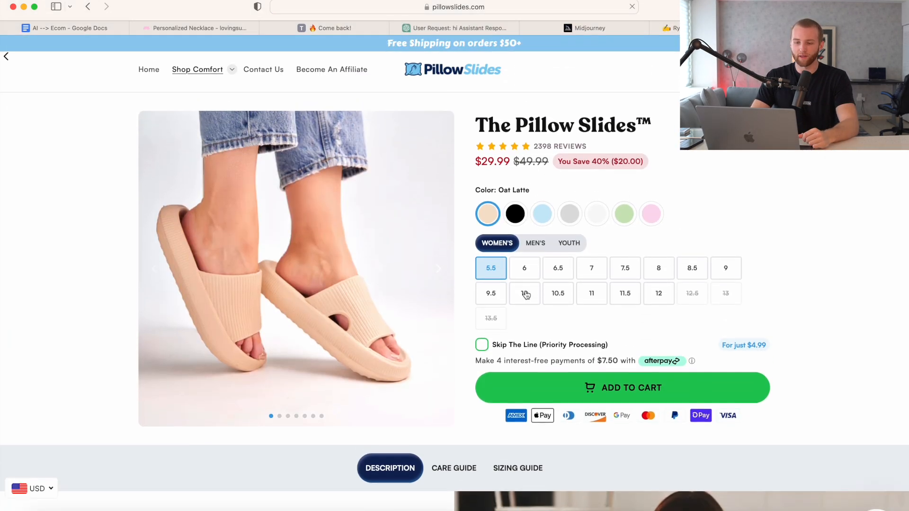
scroll("up", 3)
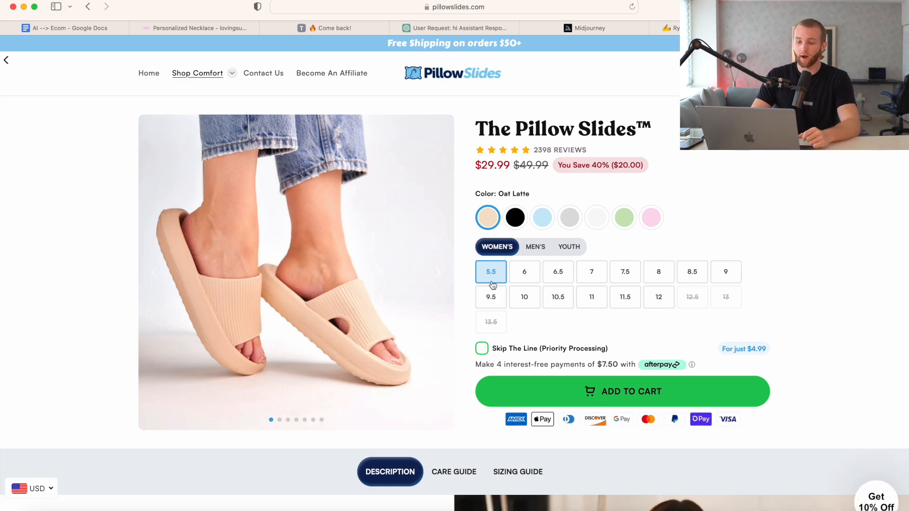
scroll("down", 3)
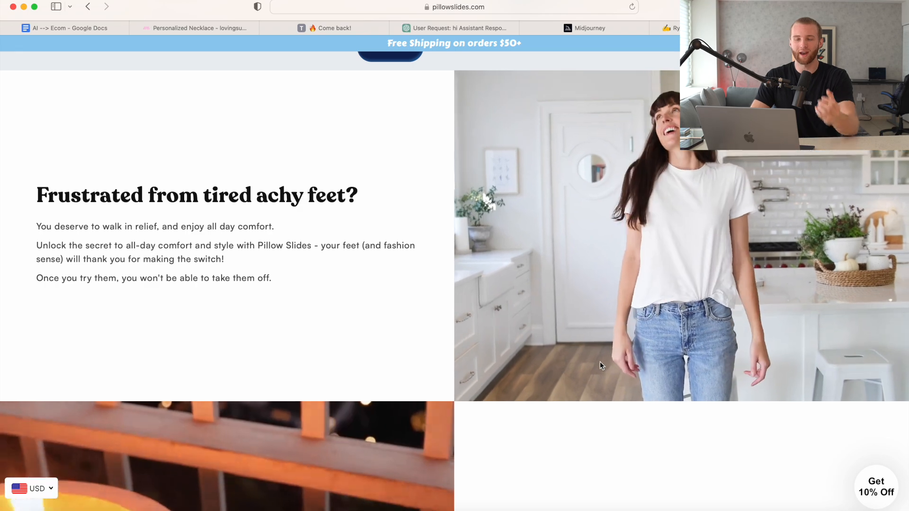
scroll("down", 3)
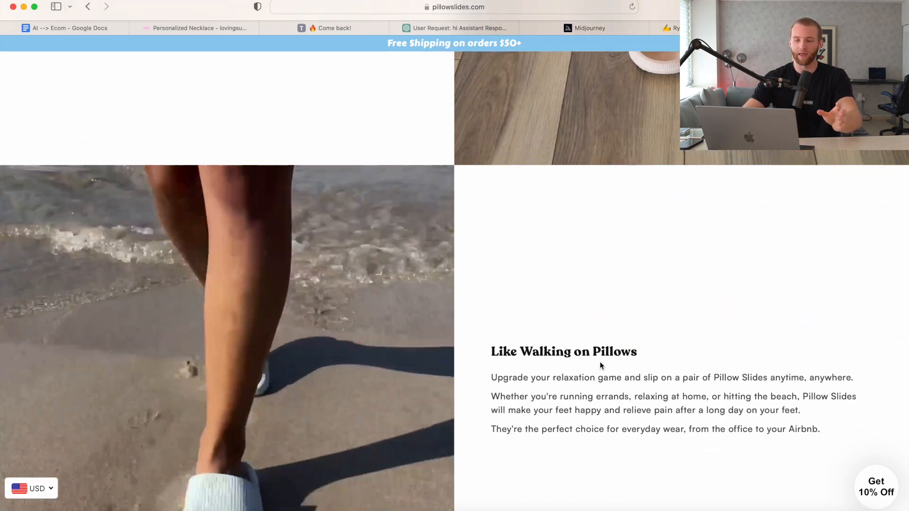
scroll("down", 3)
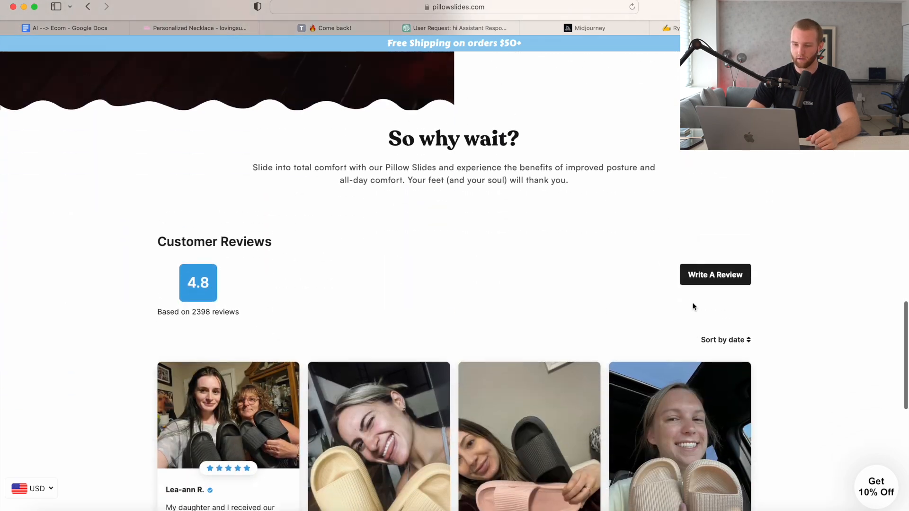
scroll("up", 3)
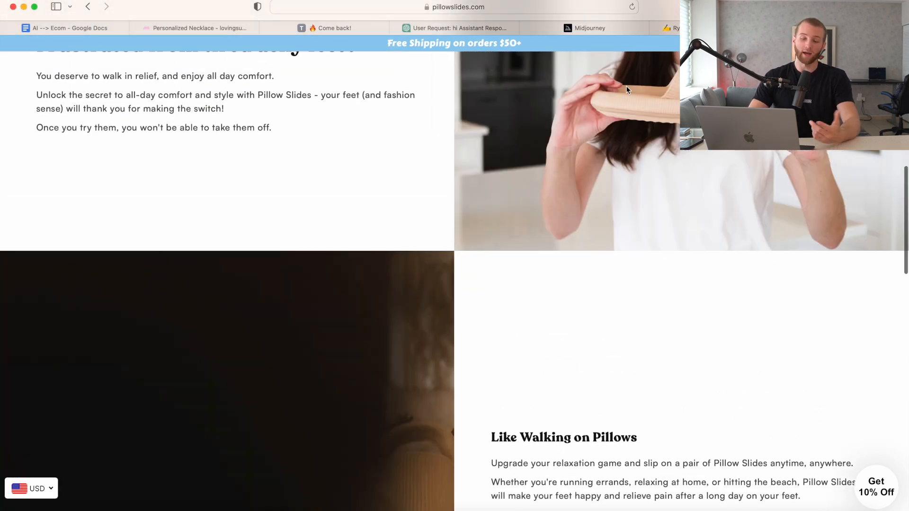
scroll("up", 3)
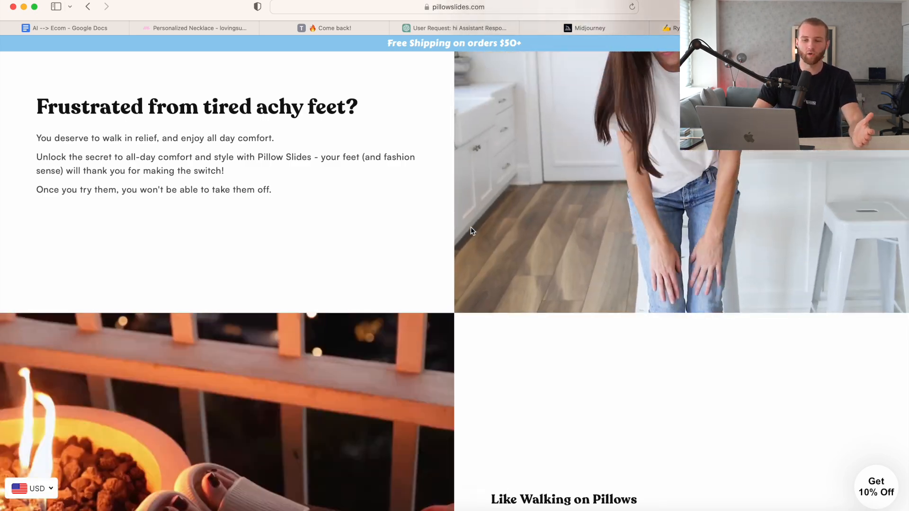
scroll("down", 3)
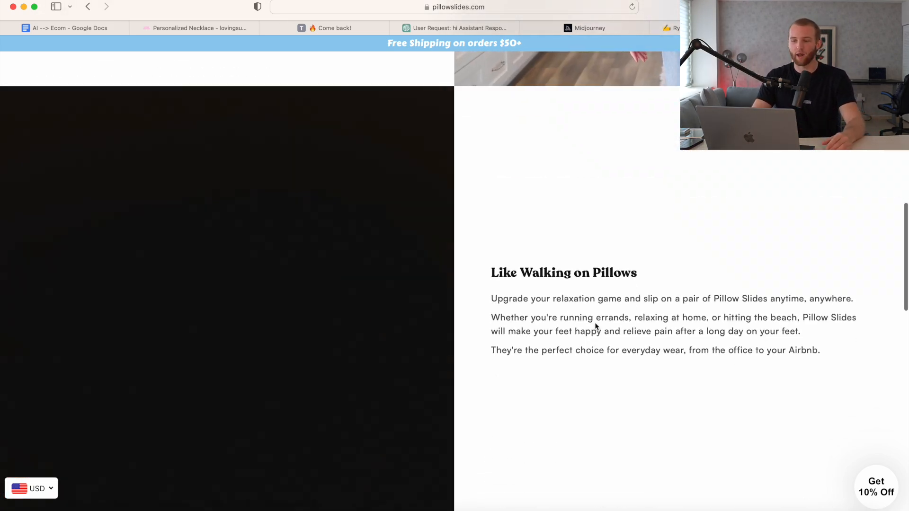
scroll("up", 3)
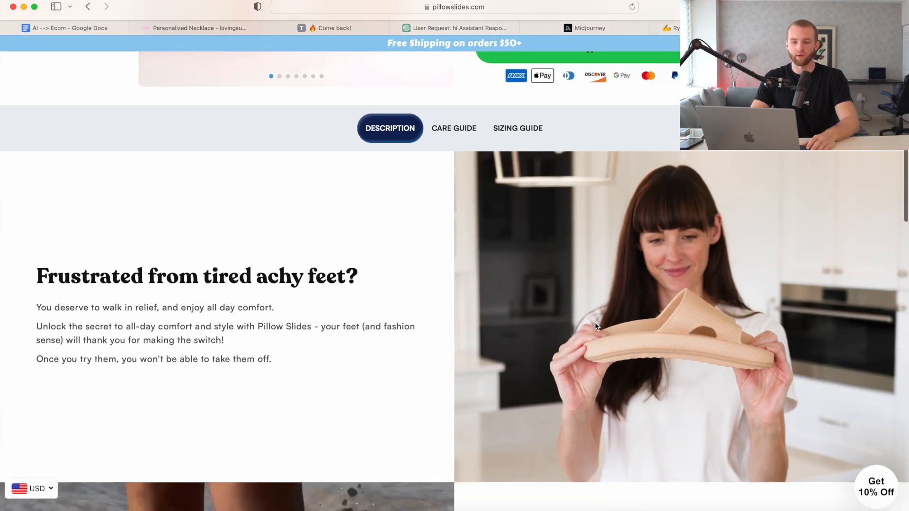
Return to the ChatGPT drone conversation and scroll through its replies.
left_click(458, 28)
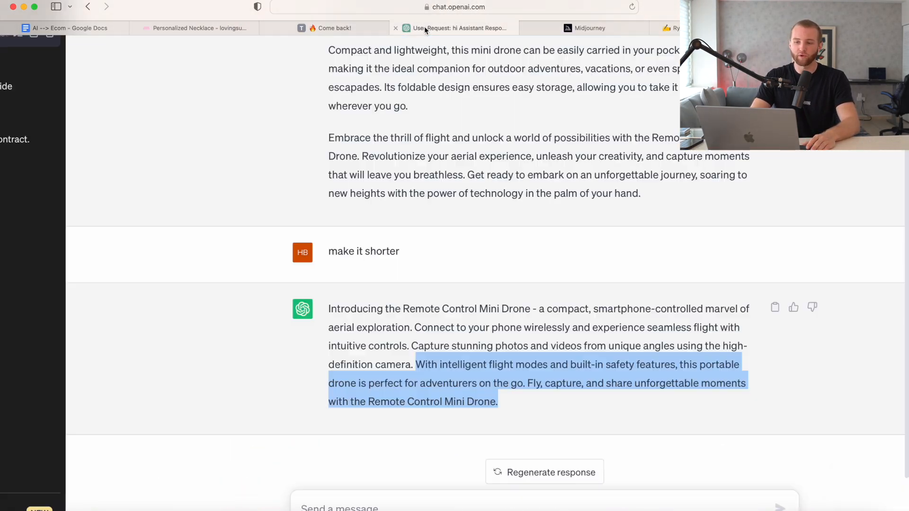
scroll("up", 3)
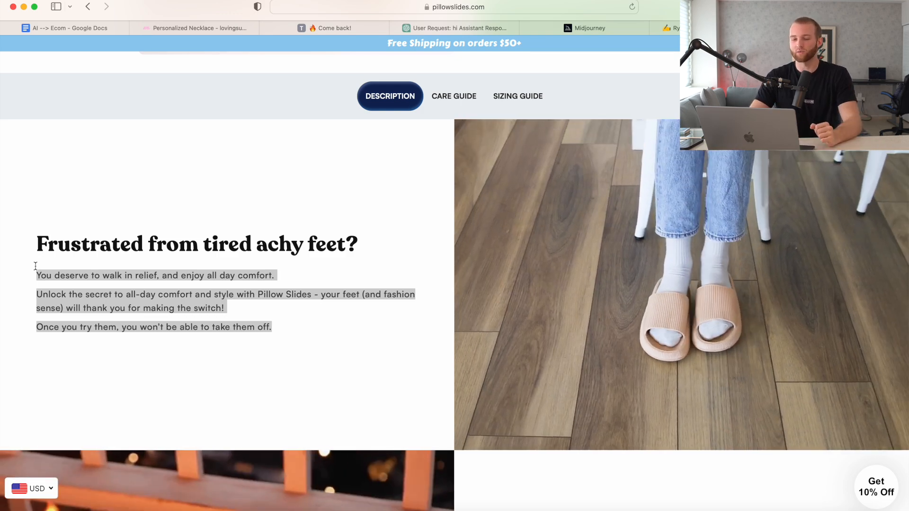
scroll("down", 3)
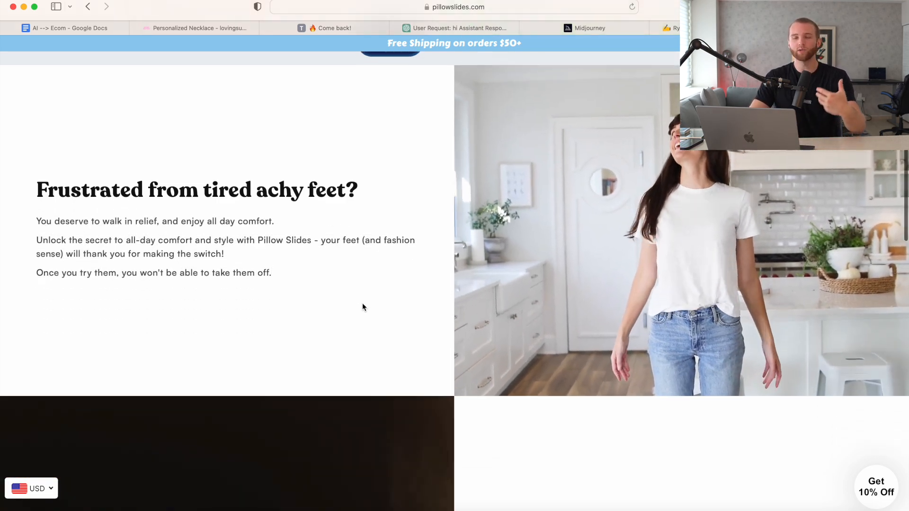
scroll("down", 3)
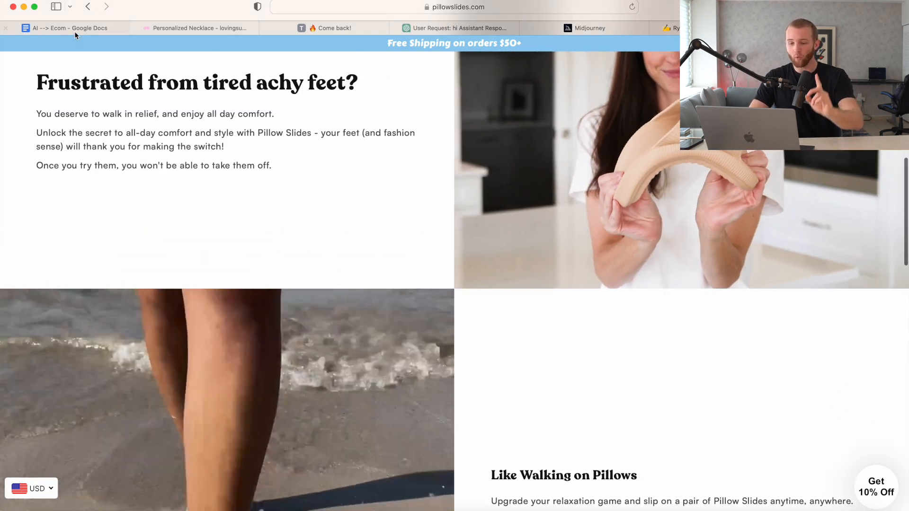
Type an 'EMAILS:' heading below the --- divider, then glance at Rytr and ChatGPT.
left_click(66, 28)
type("EMAI")
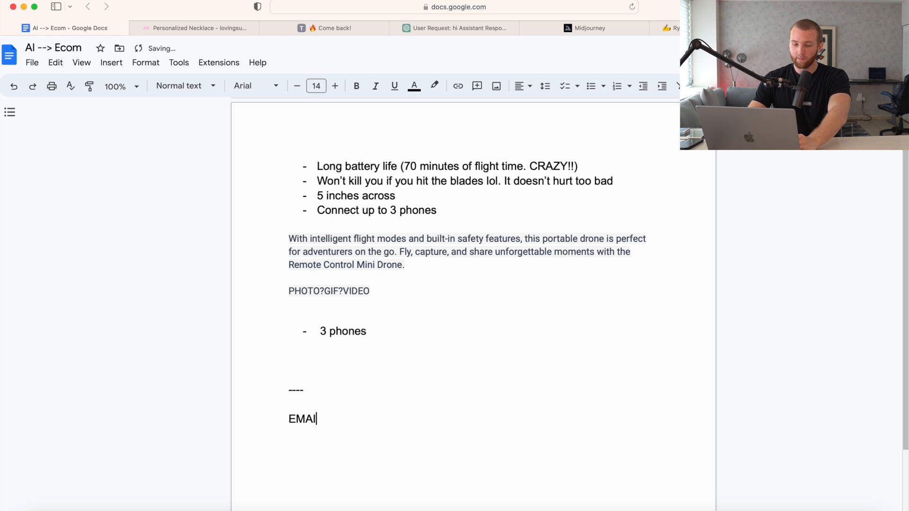
type("LS:")
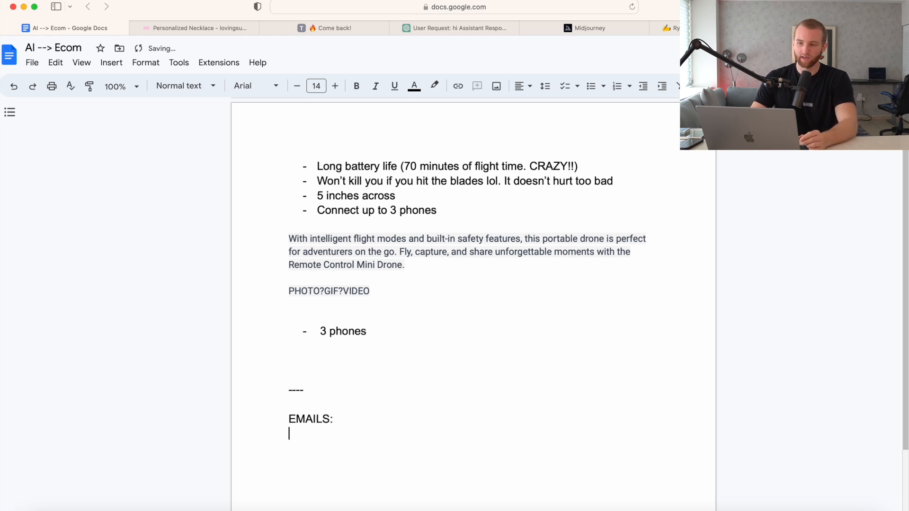
left_click(671, 28)
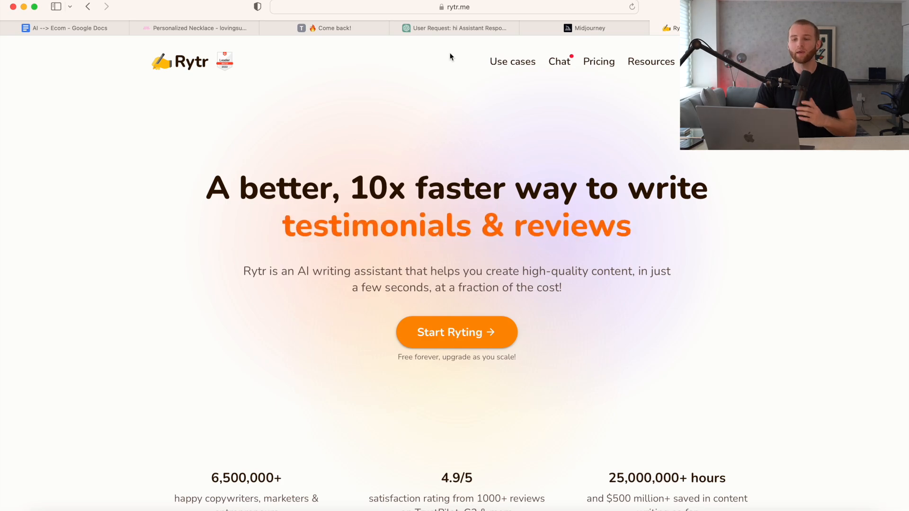
left_click(458, 28)
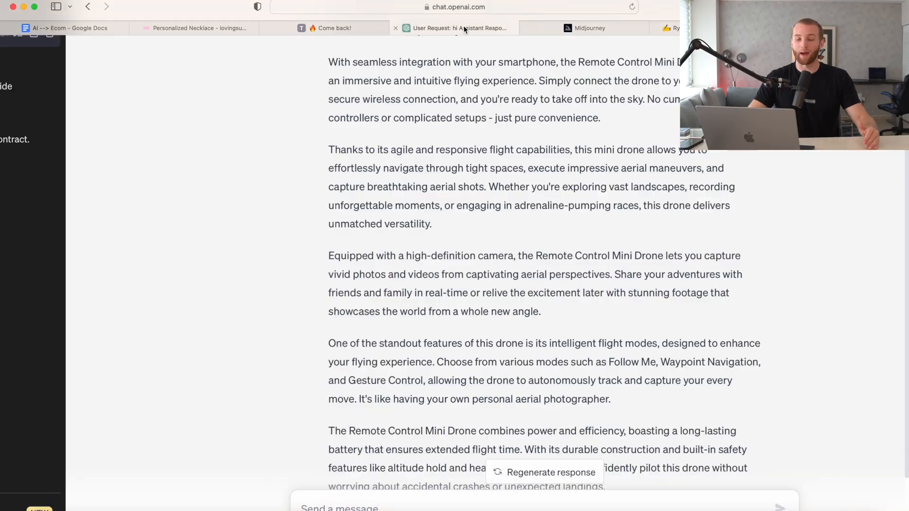
Ask ChatGPT for an abandoned-cart email for the drone with a 20% discount code.
scroll("down", 3)
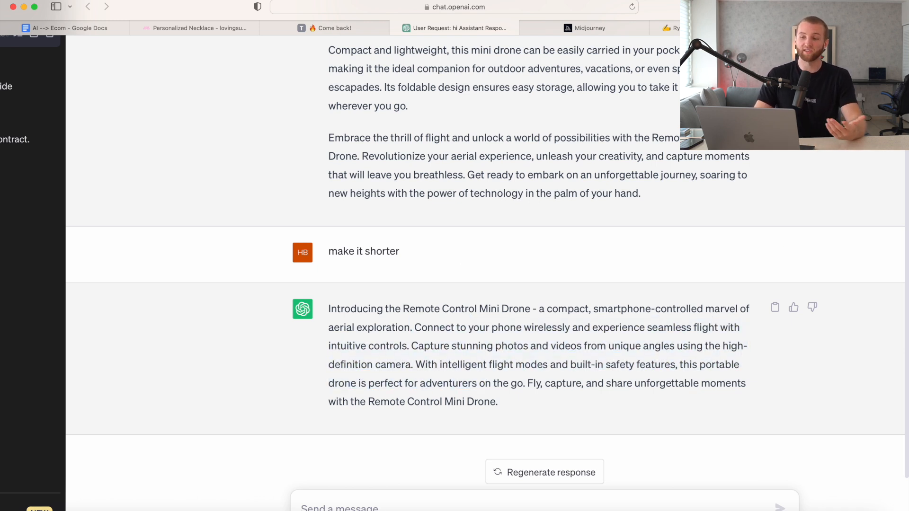
left_click(70, 28)
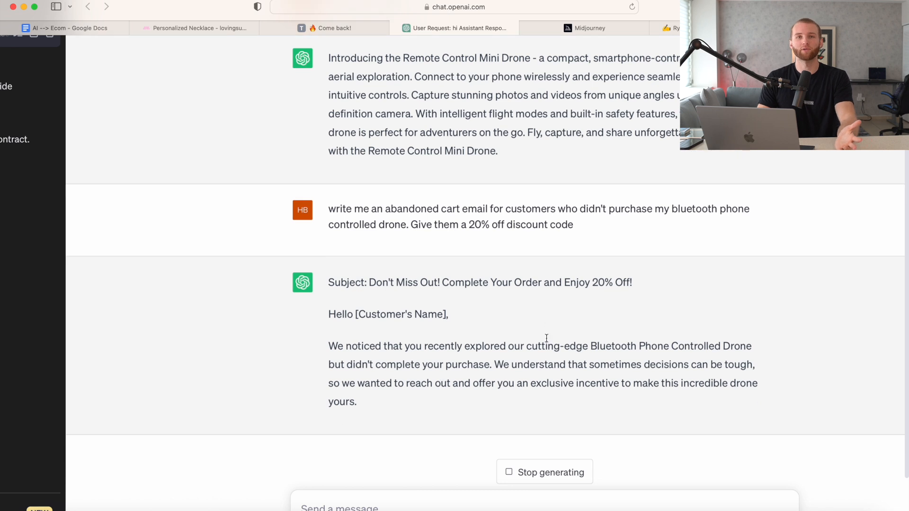
Read through the finished DRONE20 abandoned-cart email, then return to the AI --> Ecom guide.
scroll("down", 3)
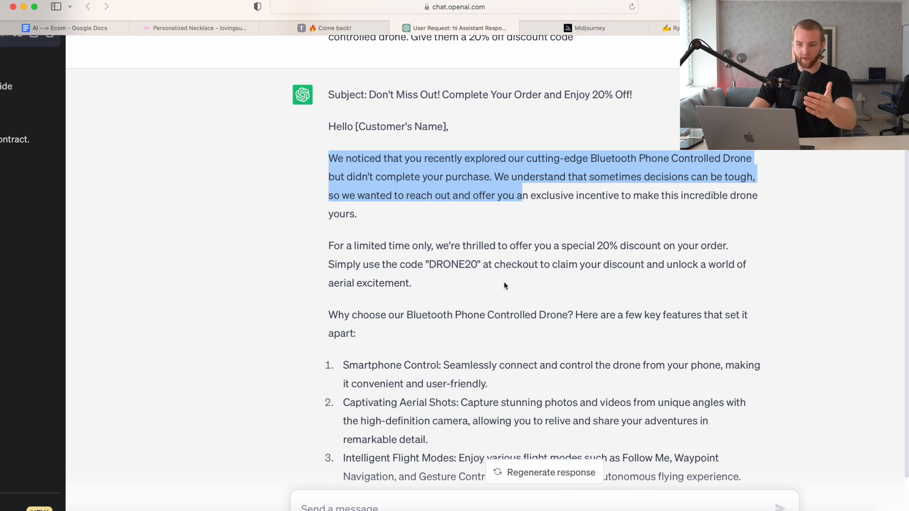
scroll("down", 3)
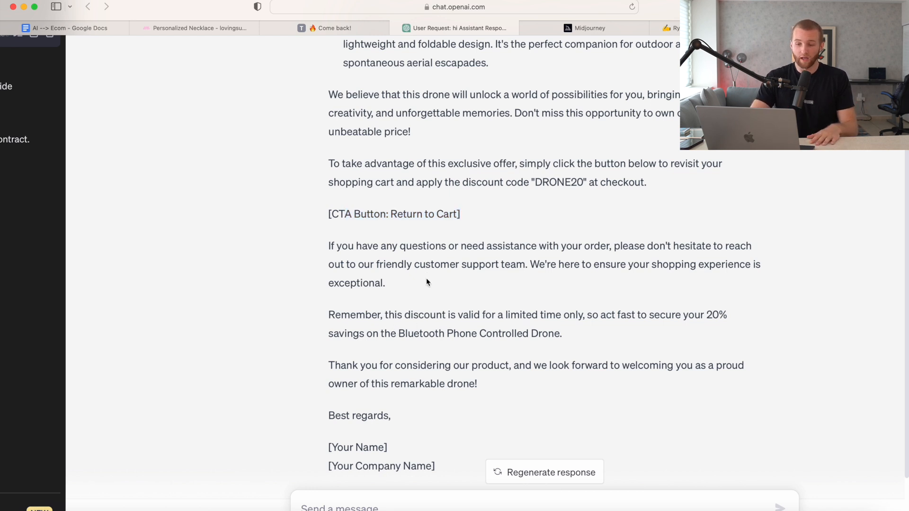
scroll("down", 3)
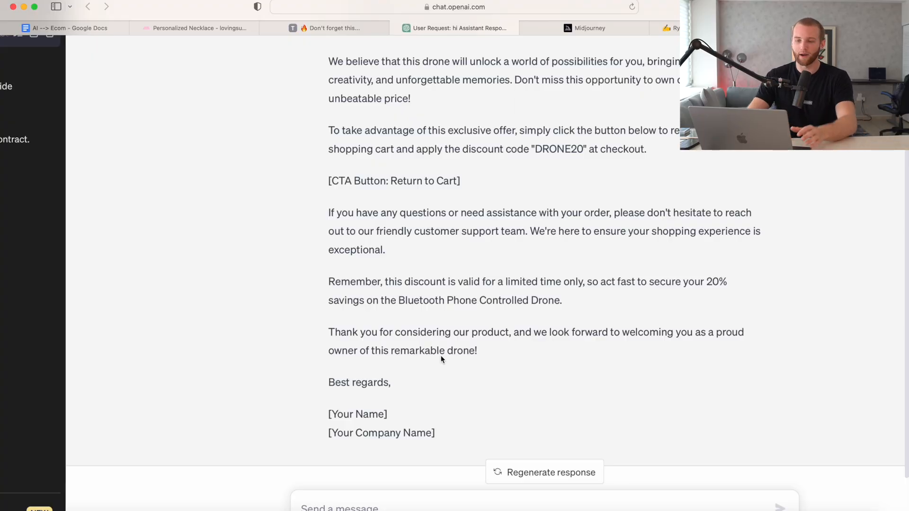
scroll("up", 3)
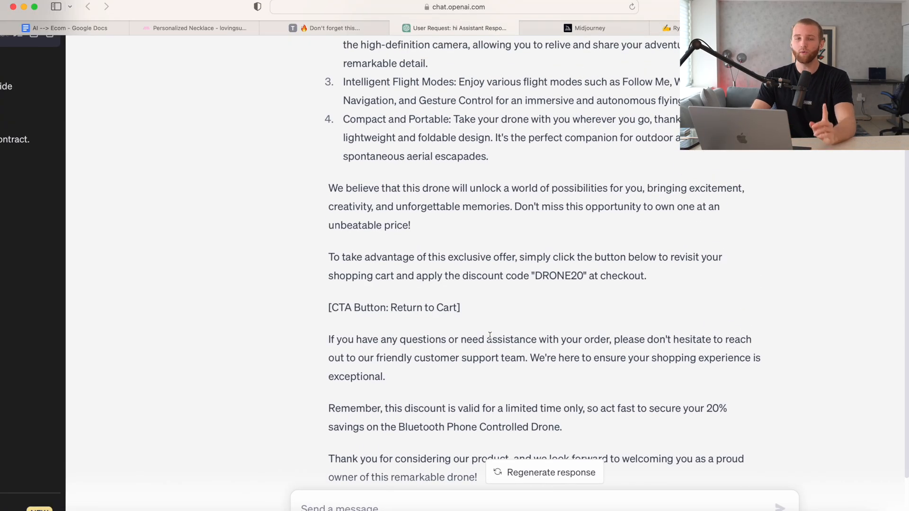
left_click(70, 28)
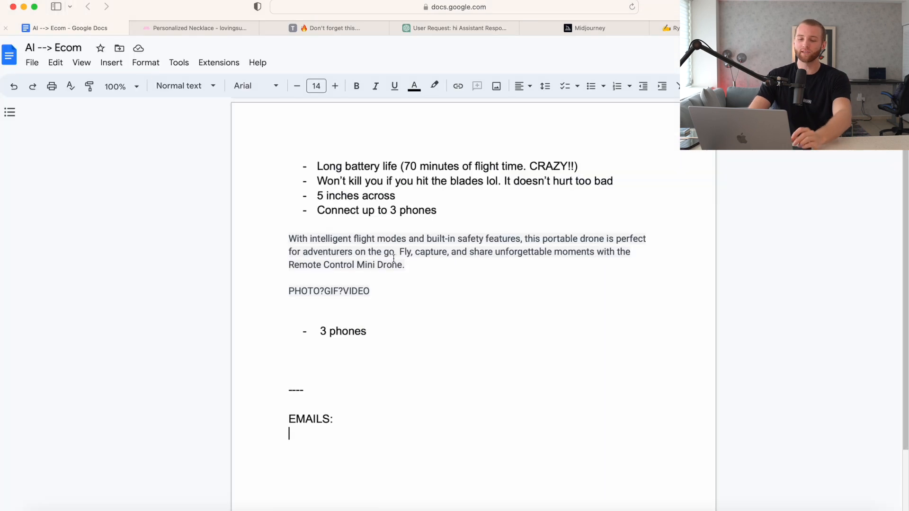
Add a --- divider and 'Chatbots' heading below EMAILS:, then show the Scholar Kids page.
type("---")
type("Chatbots")
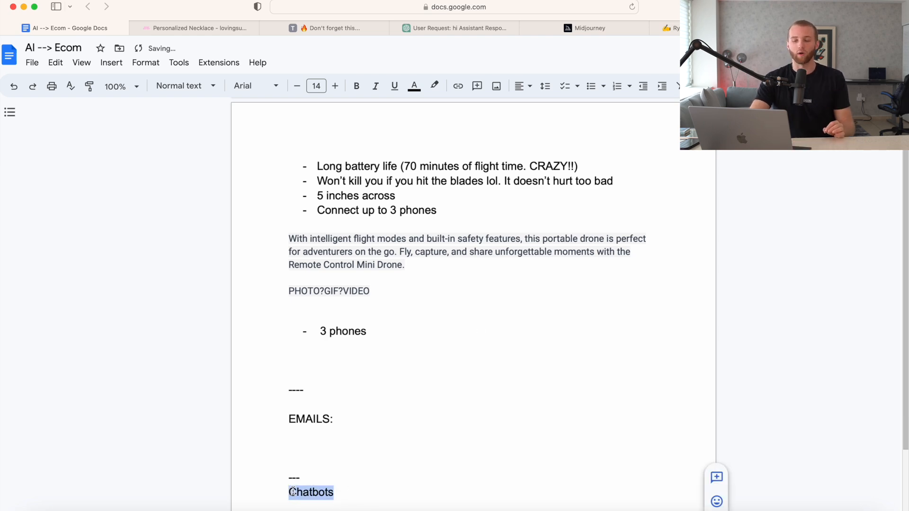
left_click(321, 28)
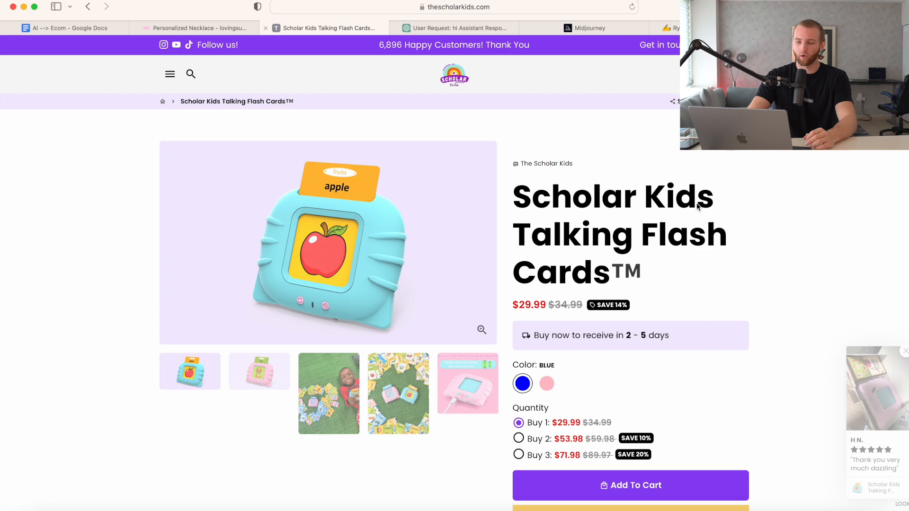